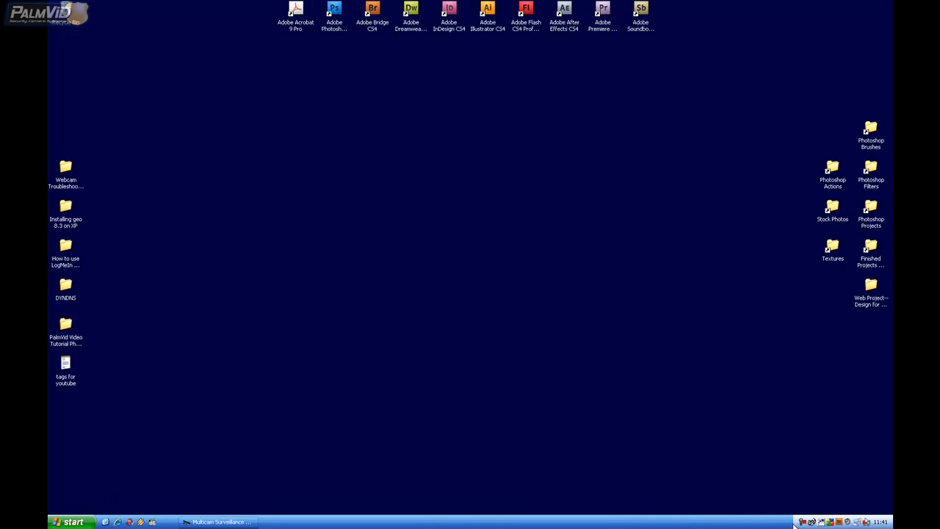
mouse_move(781, 526)
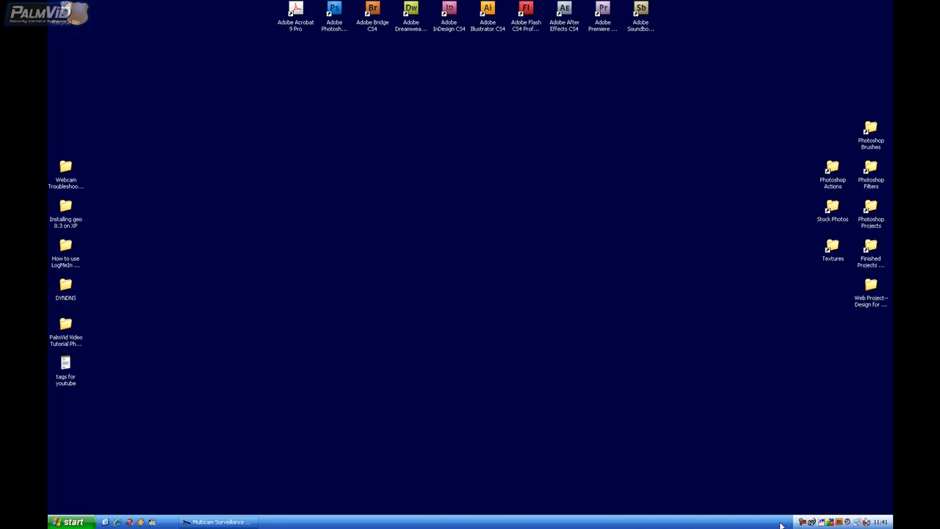
mouse_move(503, 478)
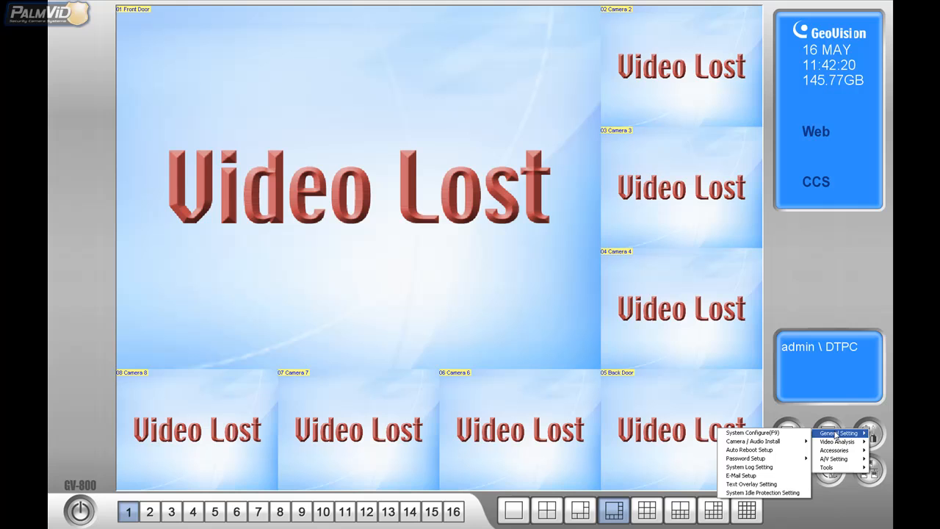
- Enable Auto Monitoring with Monitor All in System Idle Protection Setting and confirm with OK
click(764, 493)
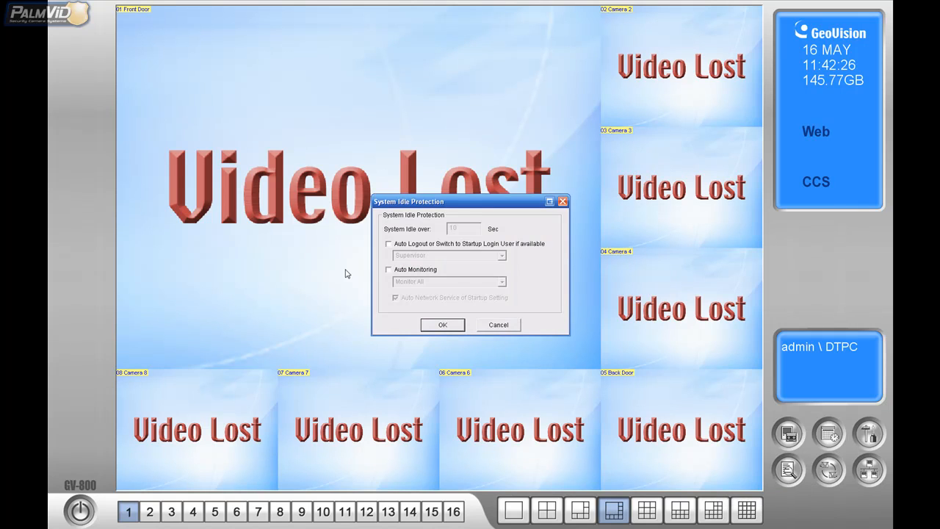
click(387, 271)
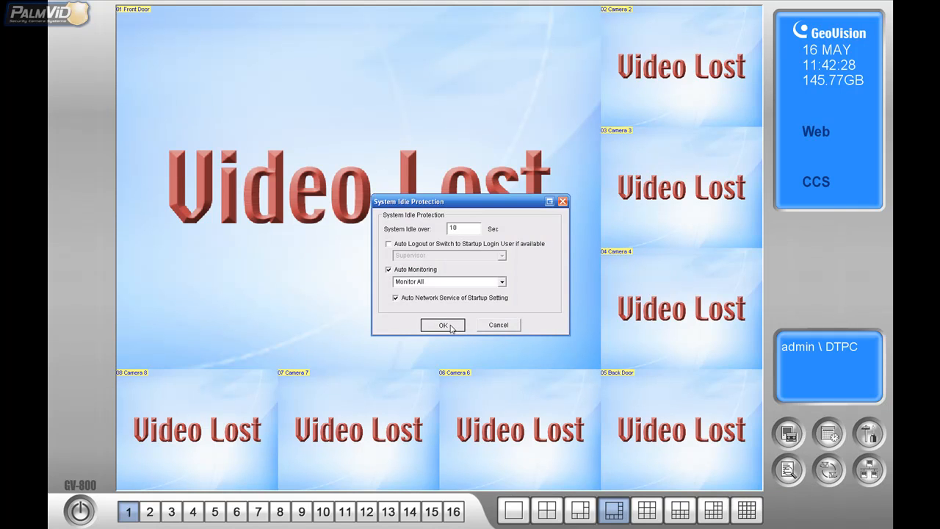
click(442, 326)
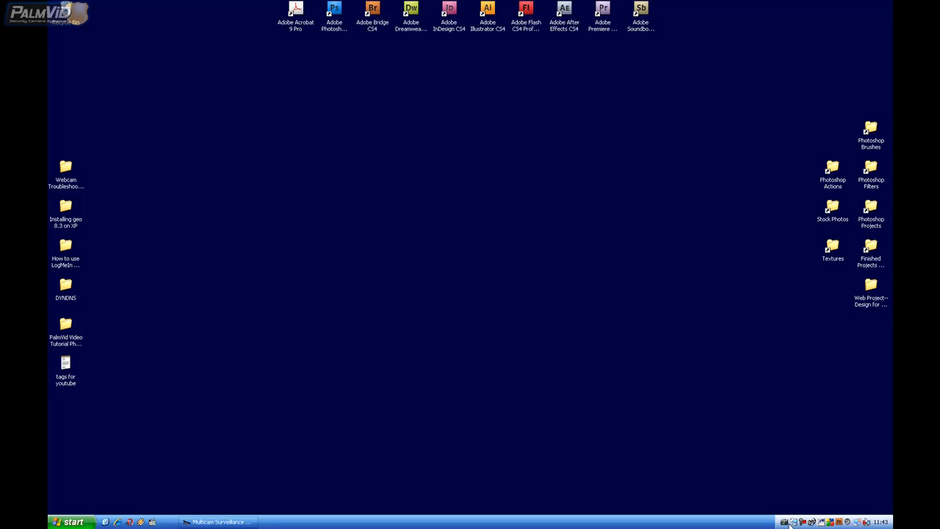
mouse_move(791, 522)
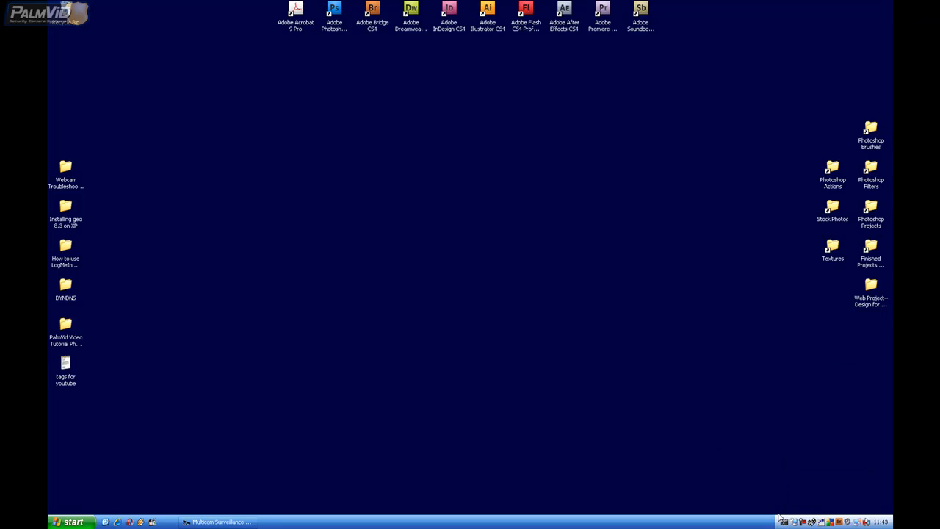
mouse_move(731, 464)
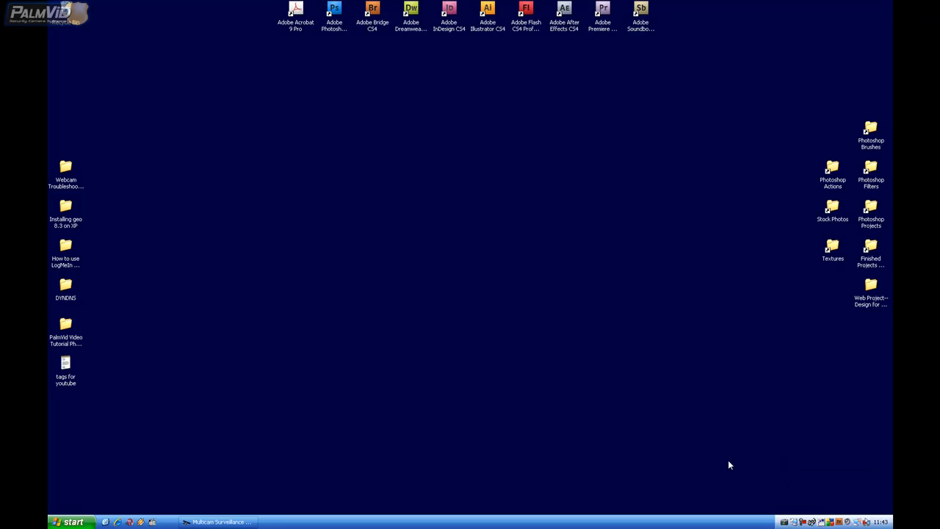
mouse_move(780, 503)
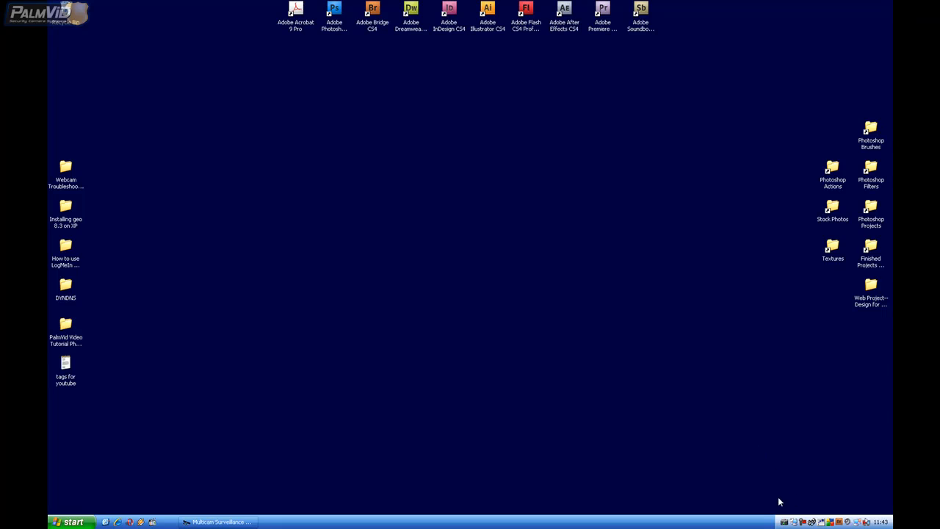
mouse_move(811, 521)
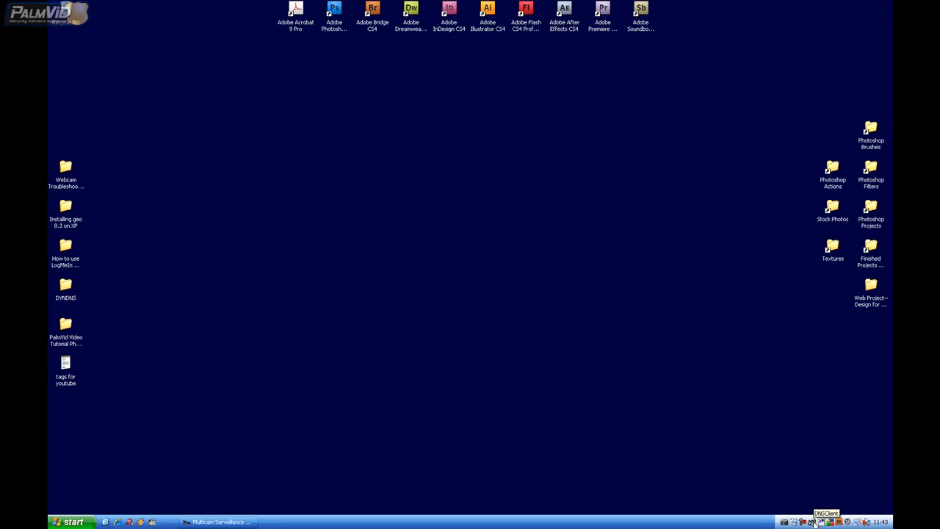
- Bring up the DNSClient window from the tray and read its failed-login message
click(811, 522)
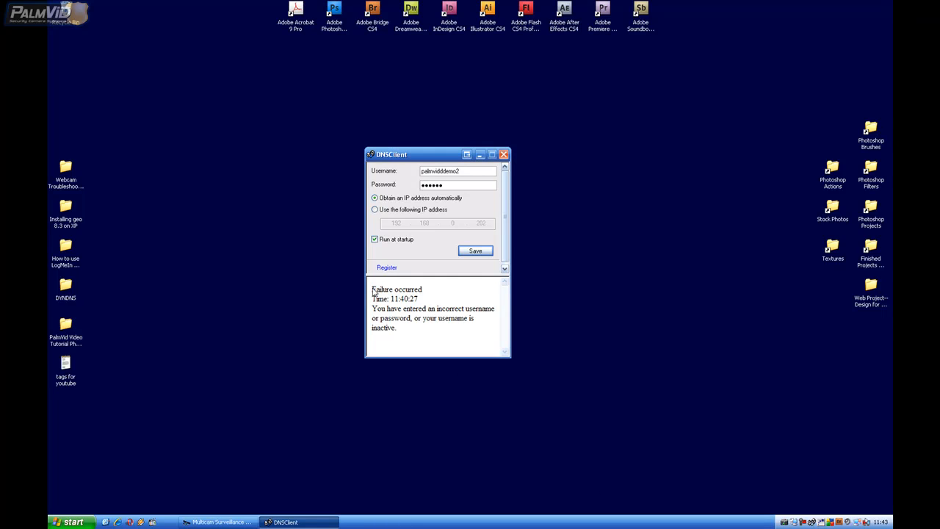
double_click(397, 288)
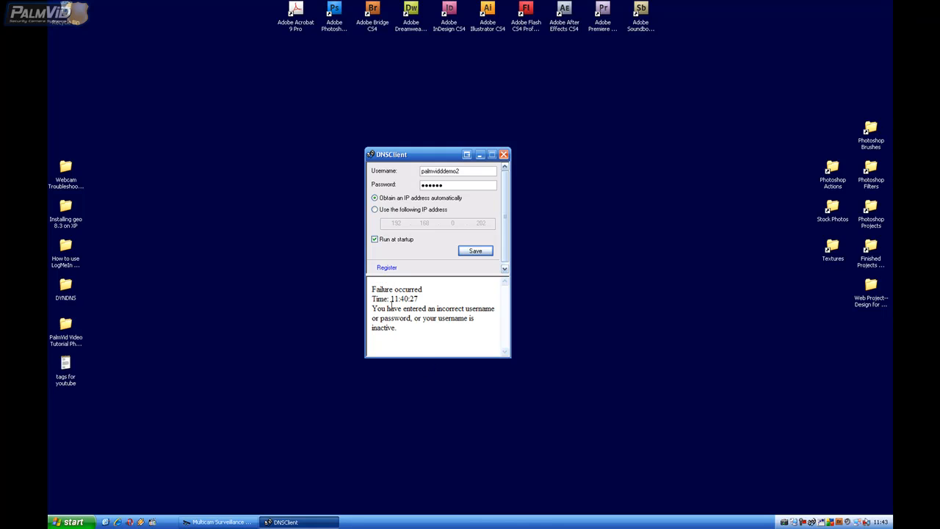
mouse_move(387, 267)
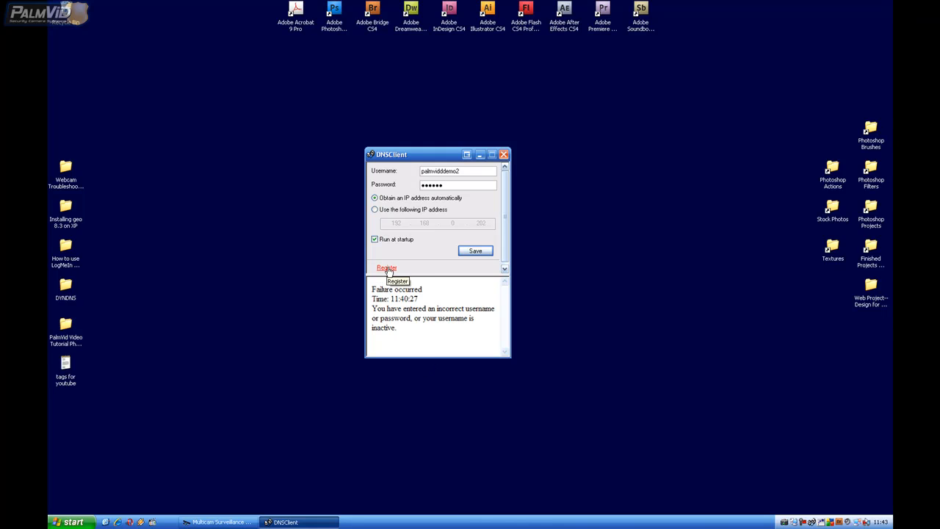
click(386, 268)
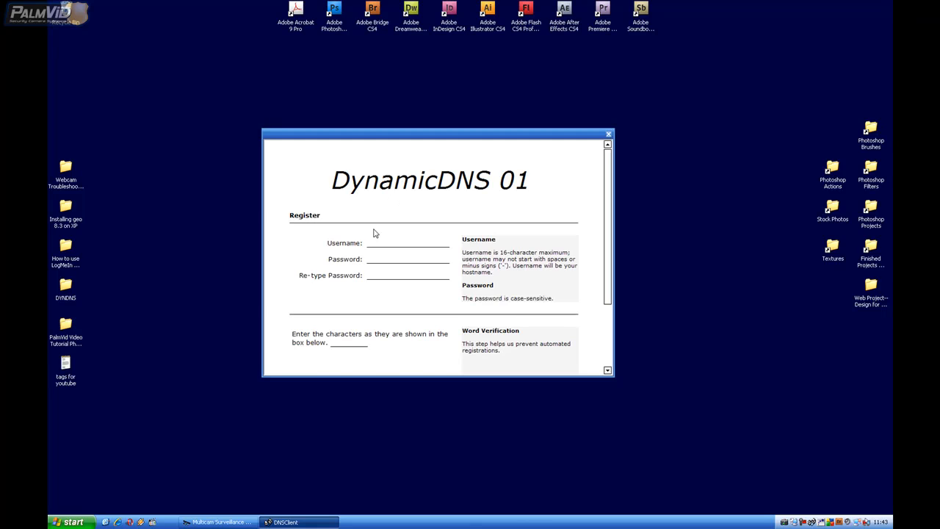
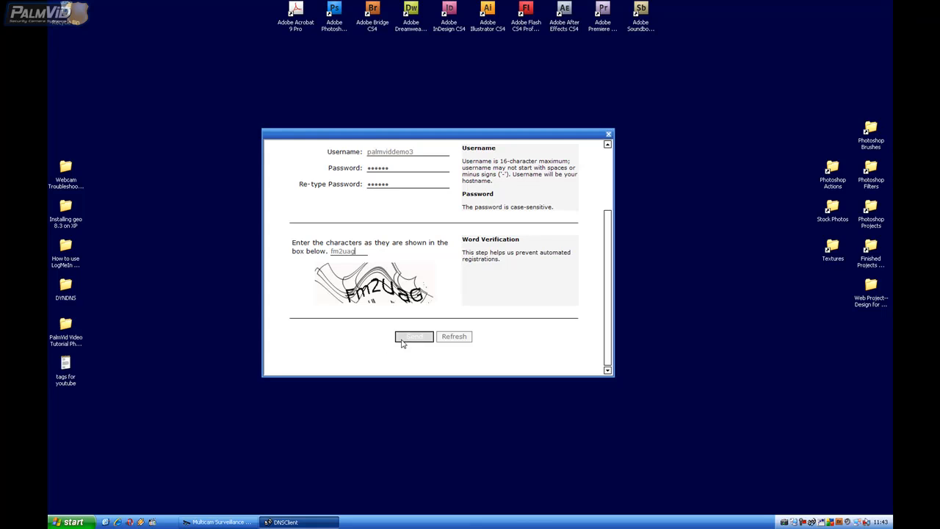
click(414, 336)
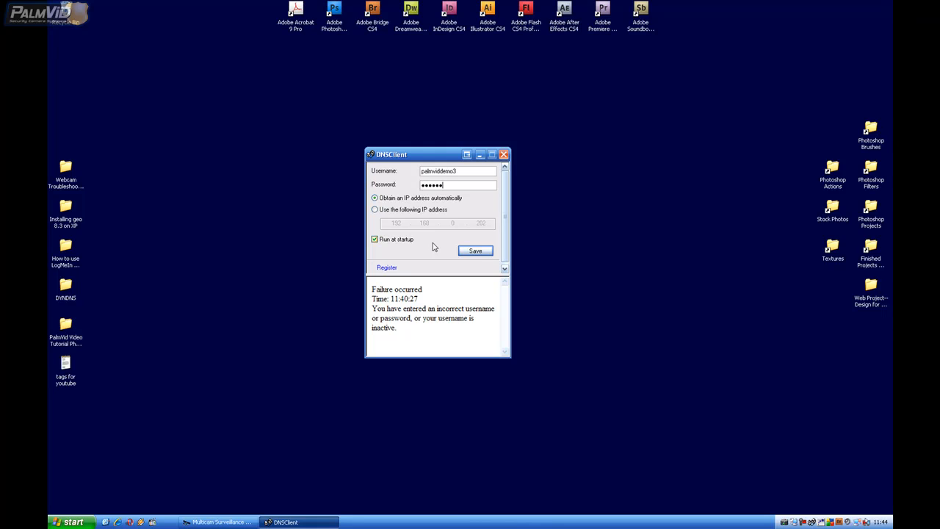
- Save the new account in DNSClient until 'Update successful' appears, then launch Internet Explorer
click(476, 250)
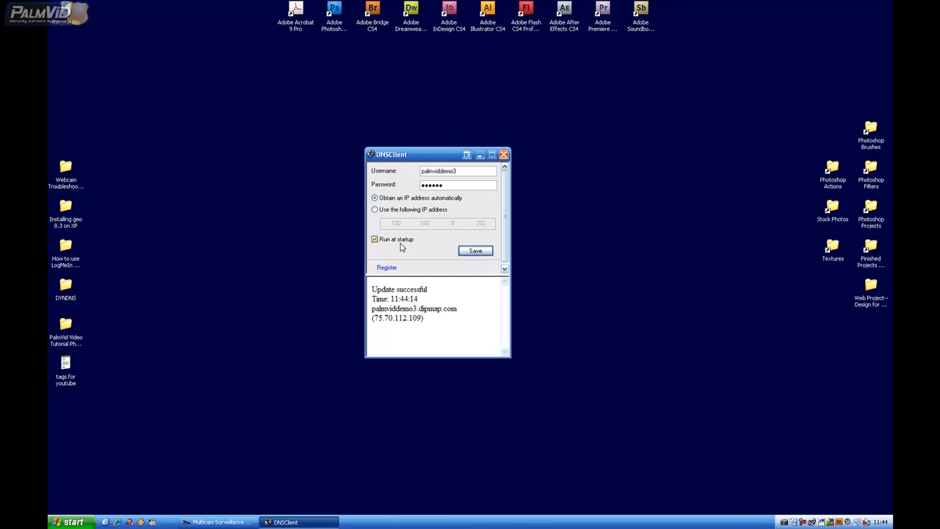
double_click(400, 288)
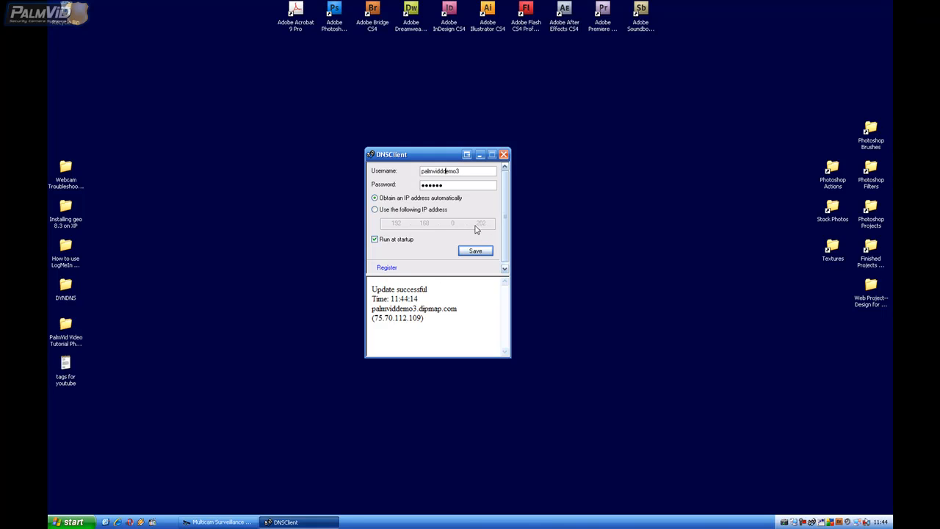
click(476, 250)
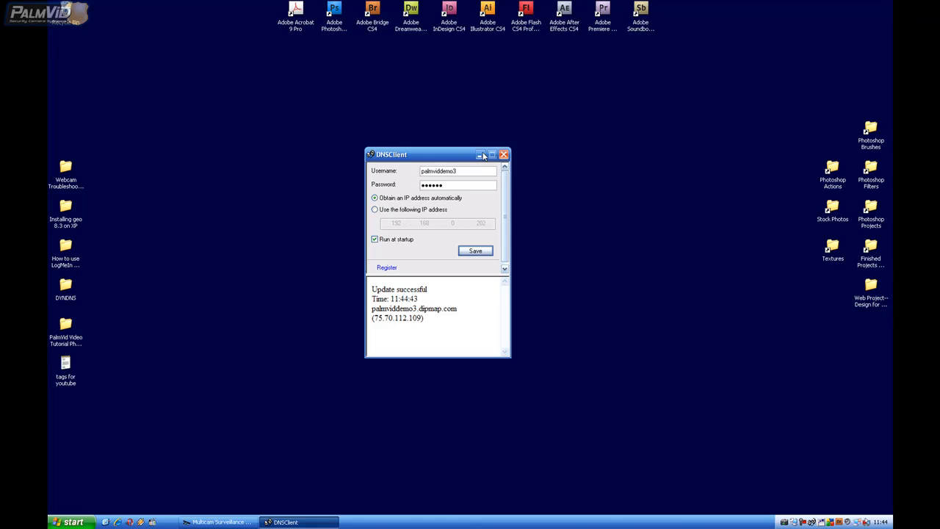
click(71, 521)
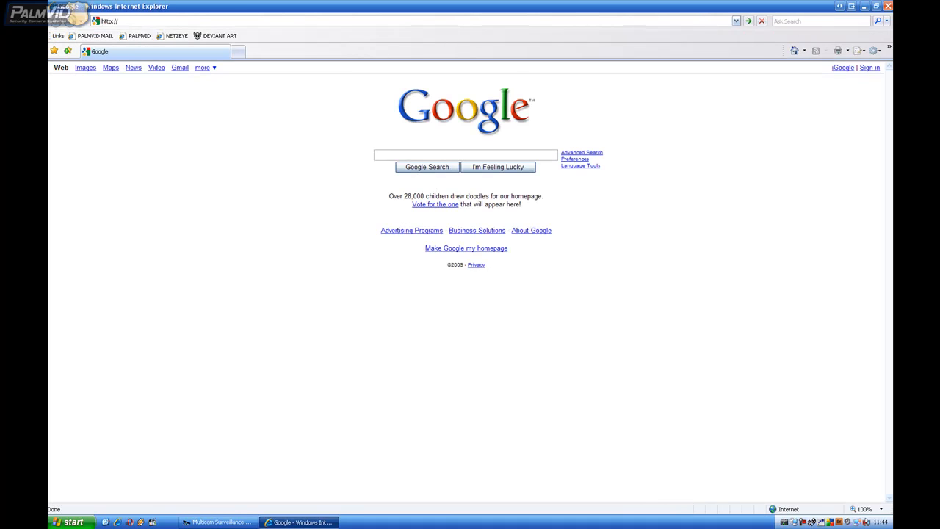
- Load the camera server via the new dpmap.com dynamic DNS hostname in the address bar
text(palmviddemo3.)
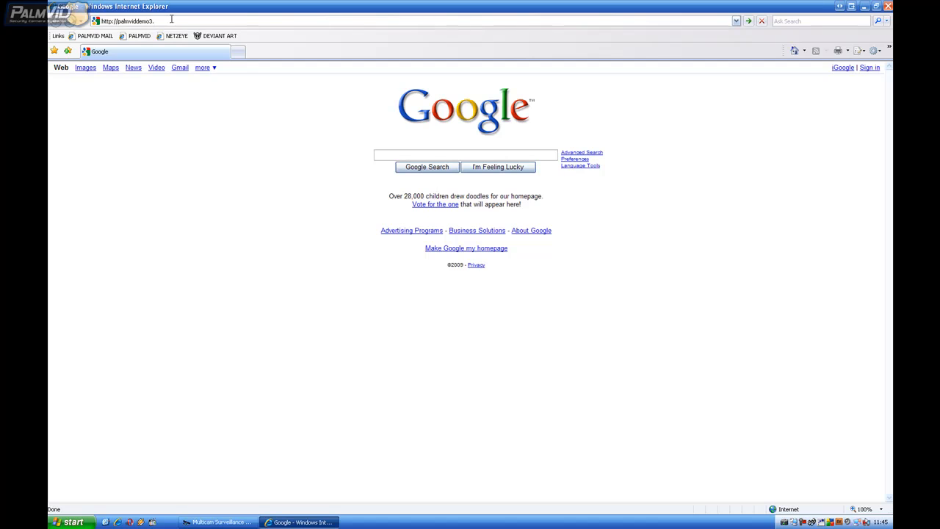
text(dpmap.com)
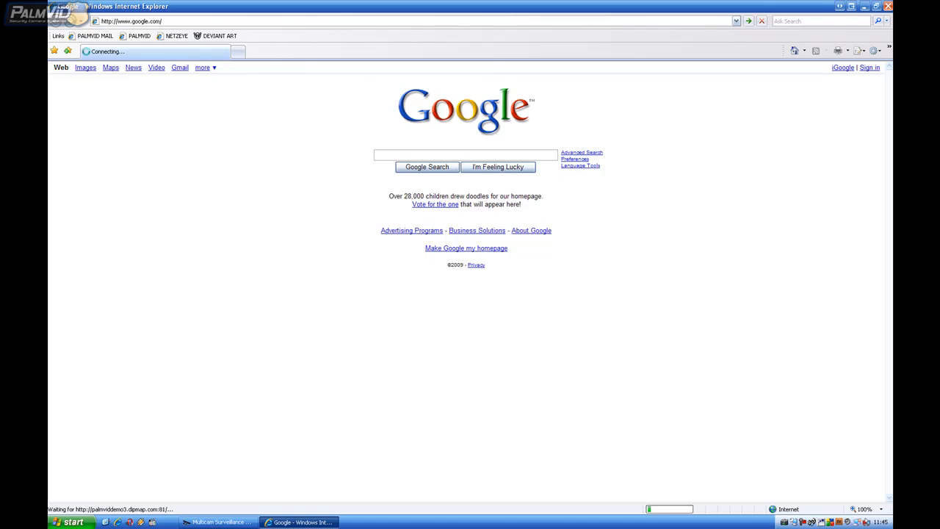
mouse_move(720, 100)
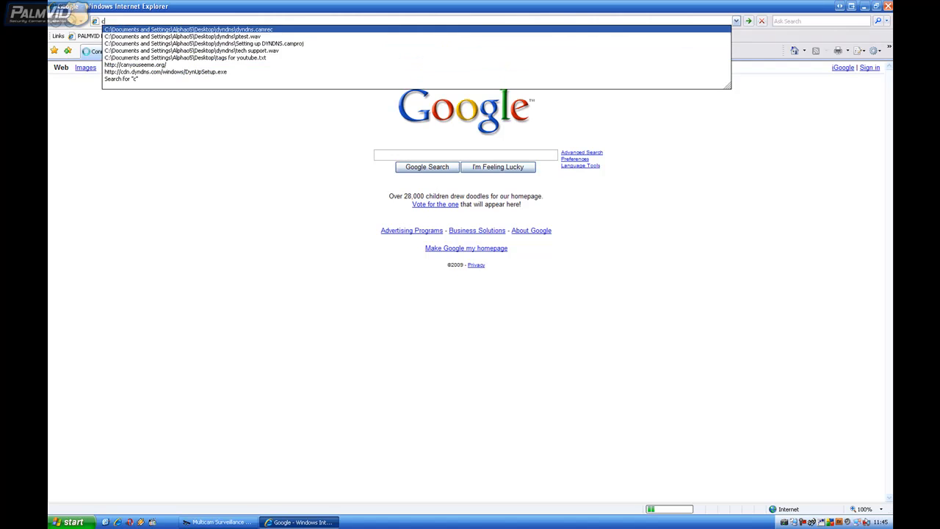
- Search for CanYouSeeMe.org, enter port 4550 in its port check, then minimize the browser
text(anyouswee)
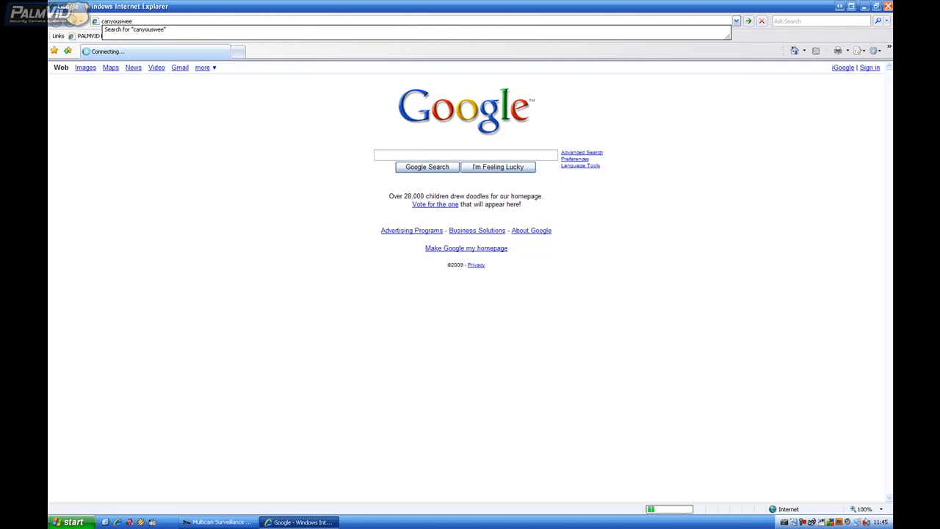
key(BackSpace)
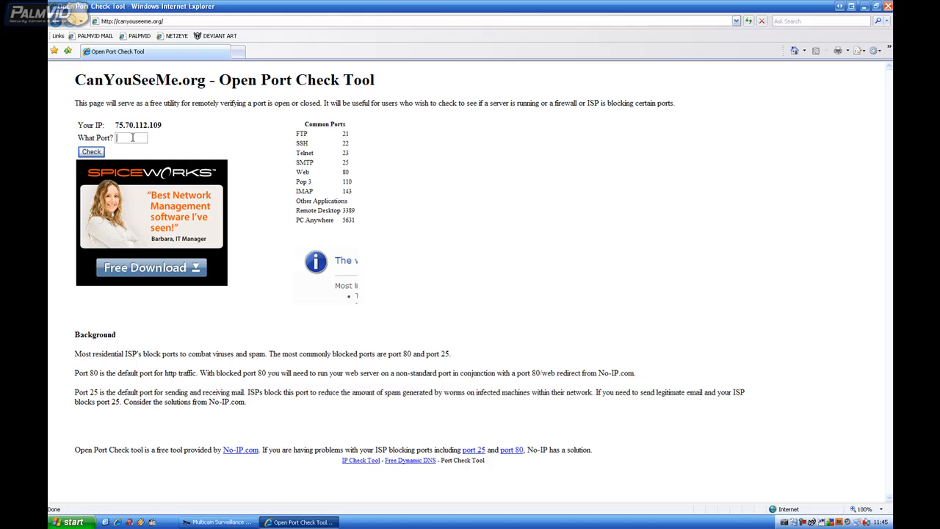
text(4550)
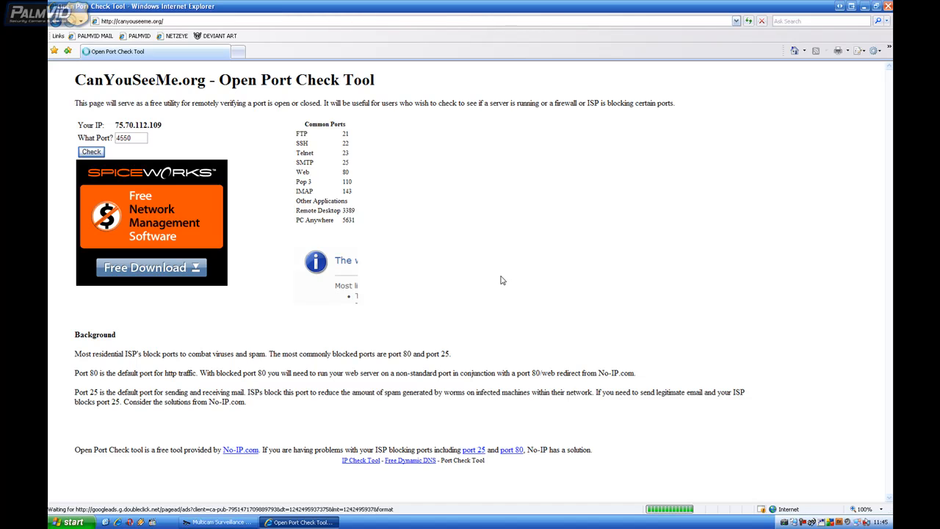
click(91, 151)
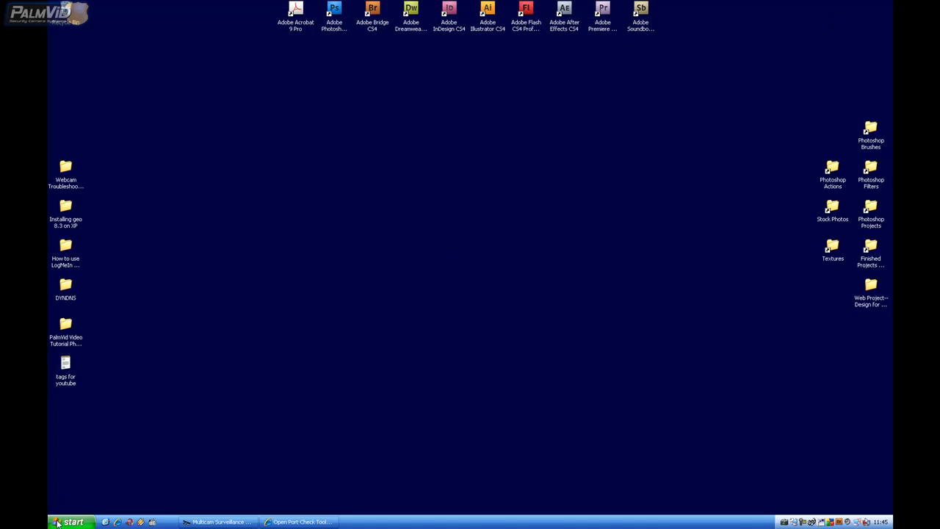
- Open Control Panel > Network Connections and bring up the Local Area Connection's context menu
click(70, 522)
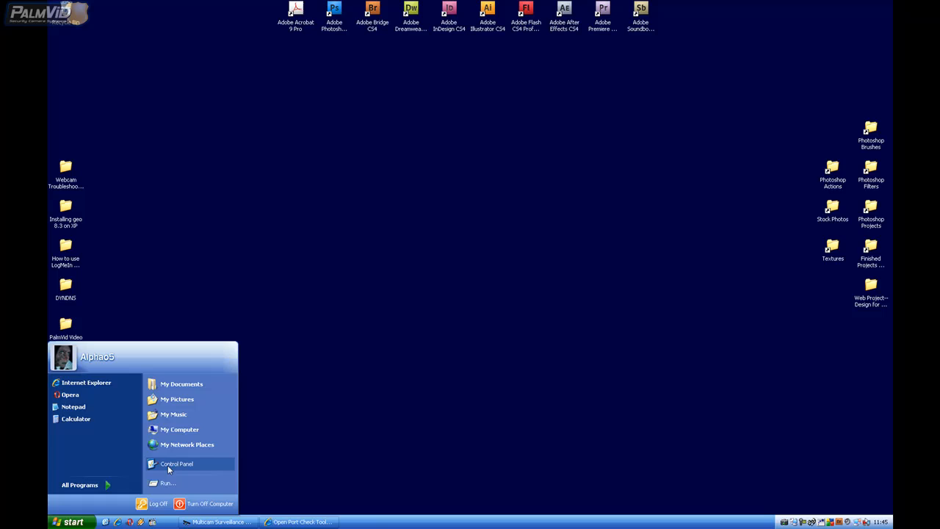
click(176, 464)
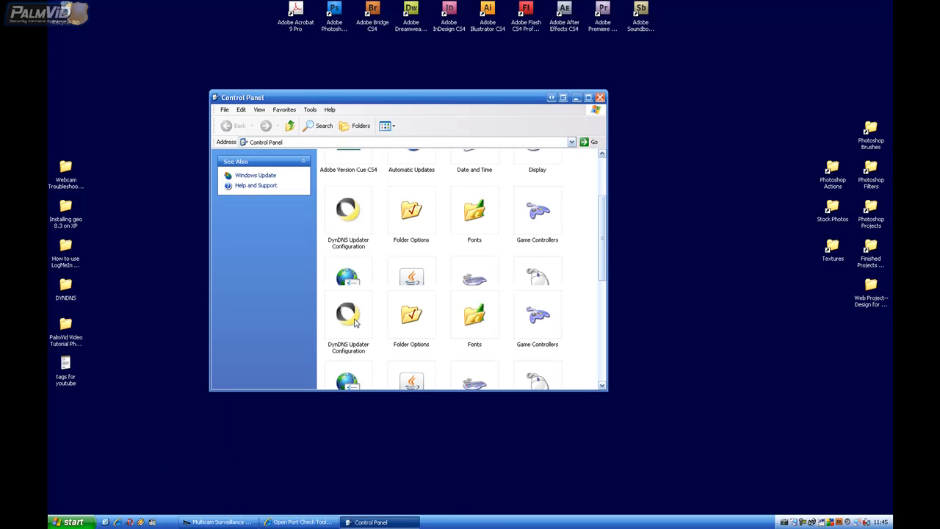
scroll(down, 3)
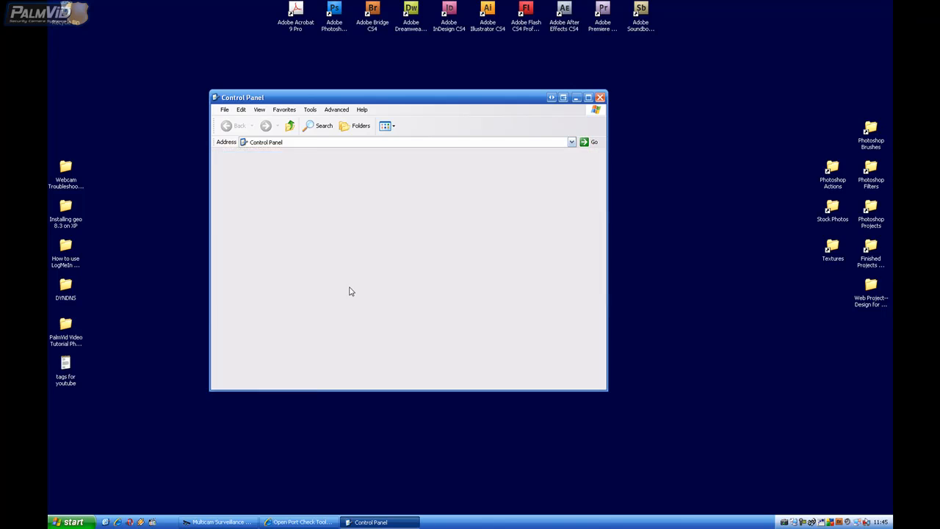
right_click(353, 279)
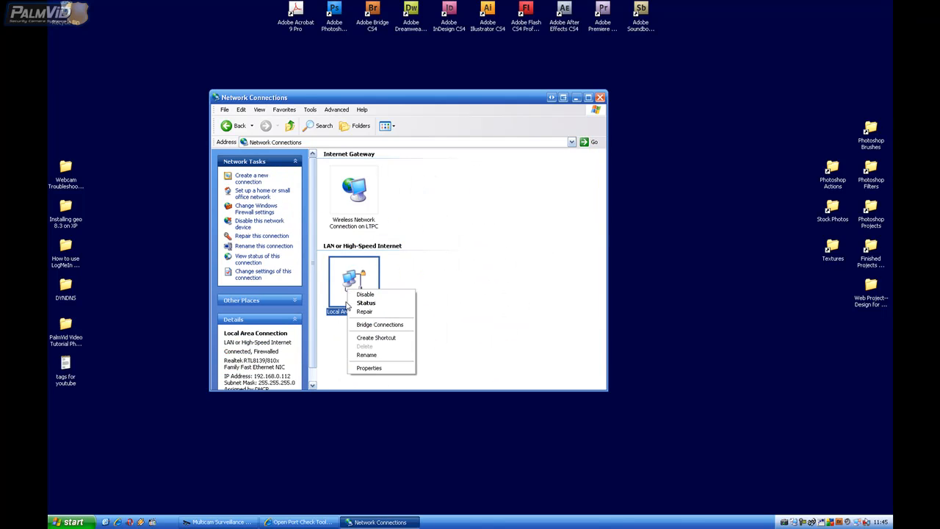
click(368, 367)
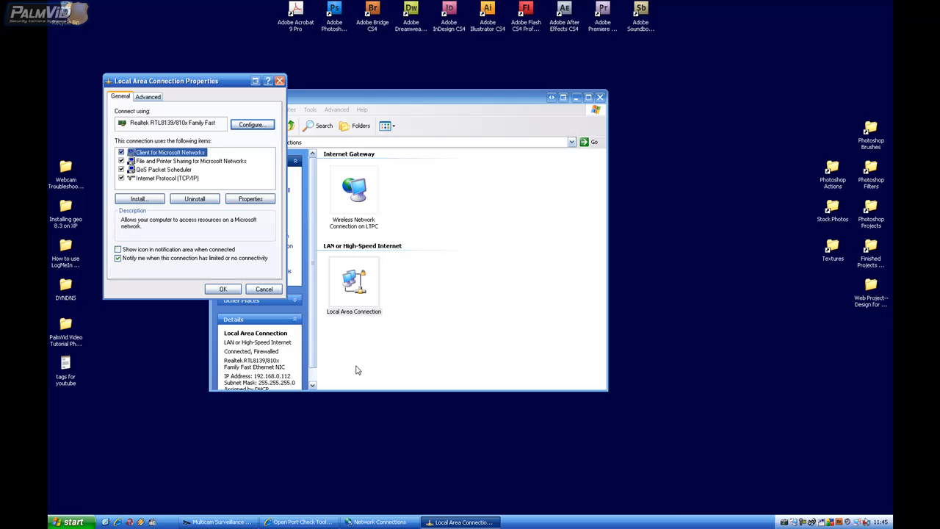
click(166, 178)
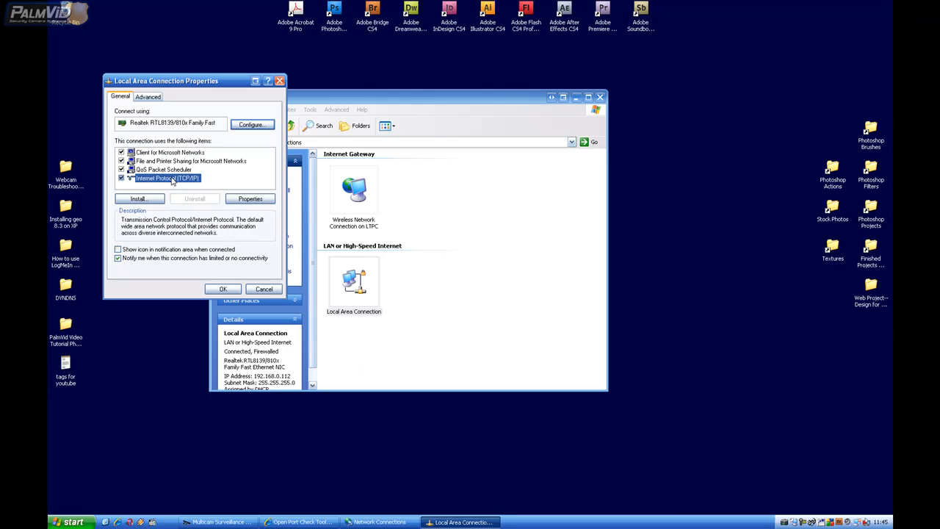
click(249, 198)
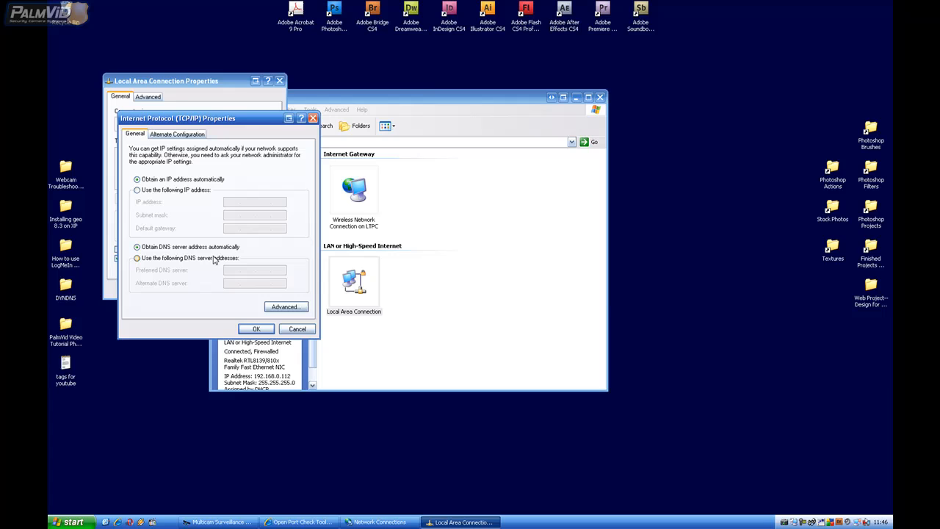
mouse_move(93, 188)
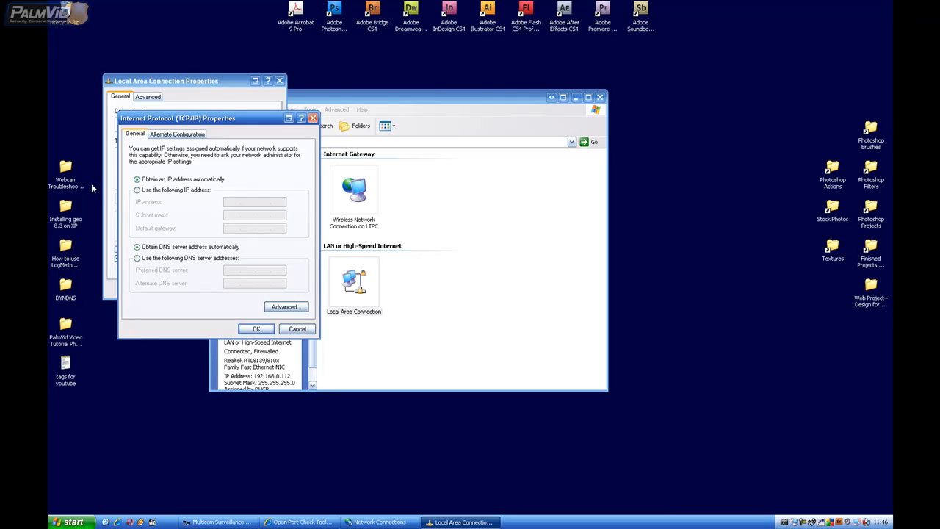
mouse_move(160, 247)
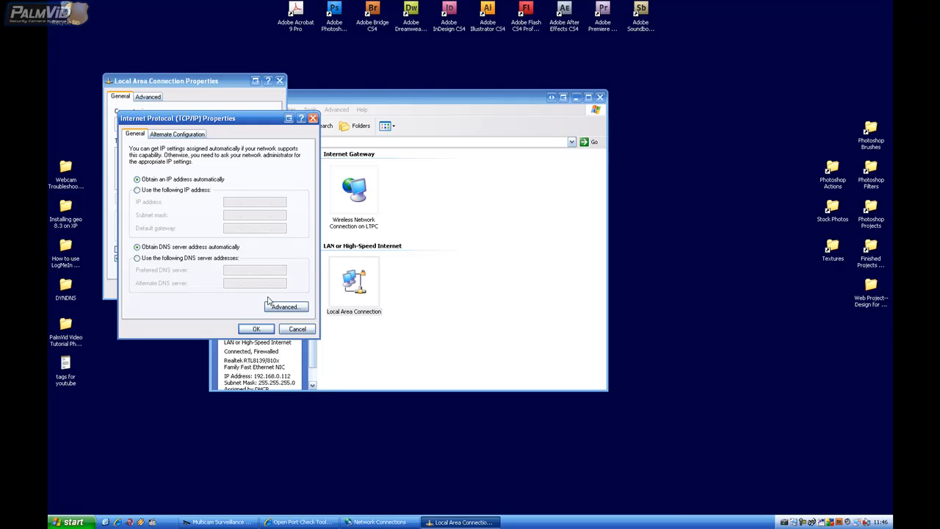
click(297, 329)
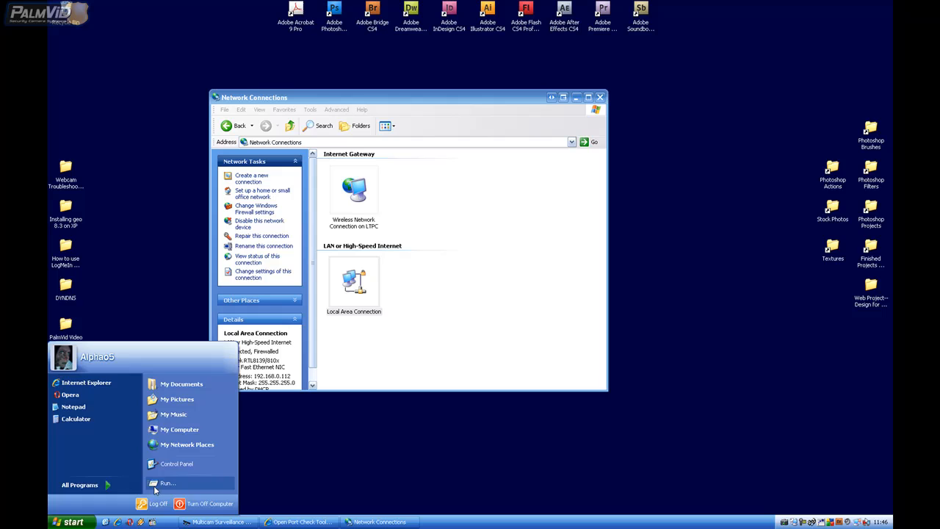
- Launch a Command Prompt via Start > Run 'cmd' to check the PC's IP configuration
click(167, 482)
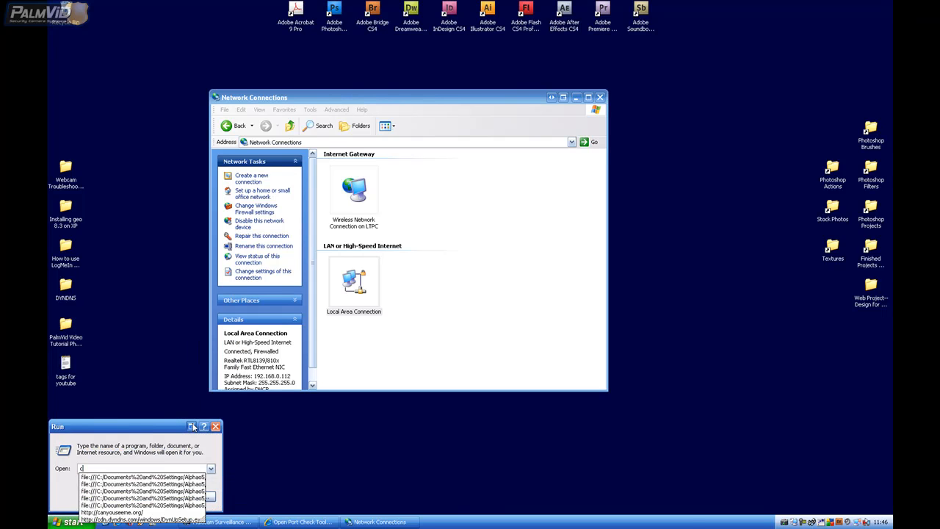
text(cmd)
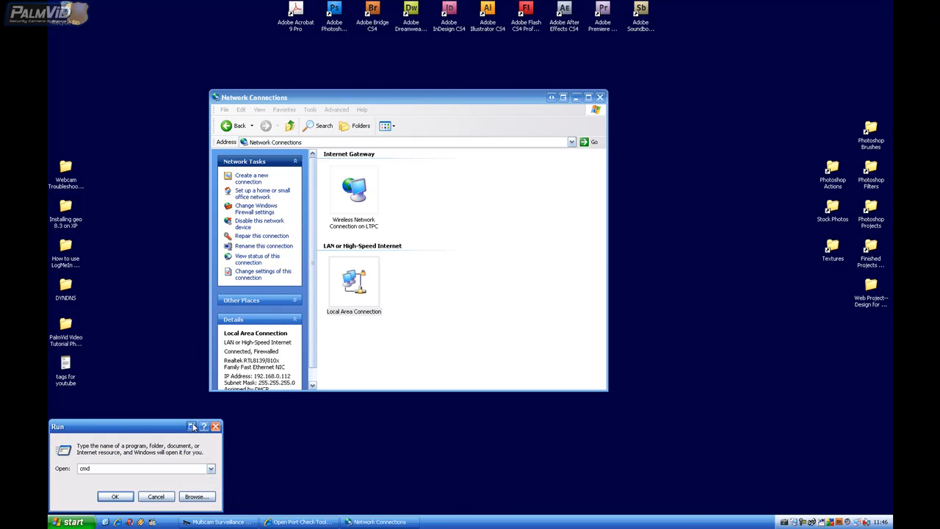
click(115, 496)
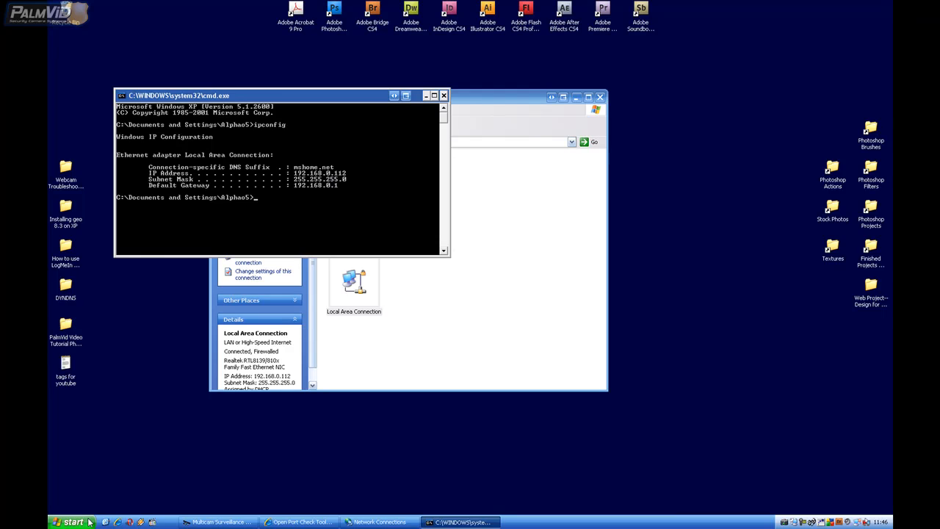
- Browse to the Linksys router at 192.168.1.1 in Internet Explorer and log in
click(71, 521)
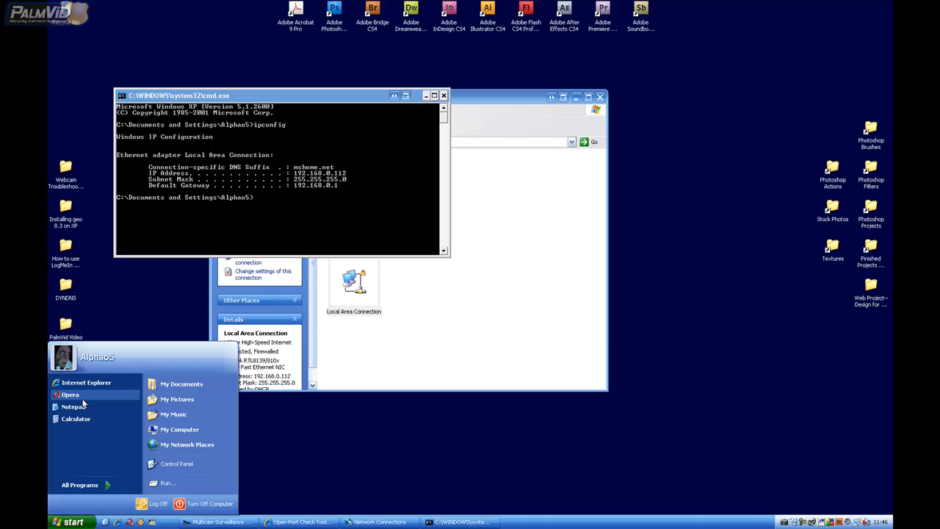
click(85, 382)
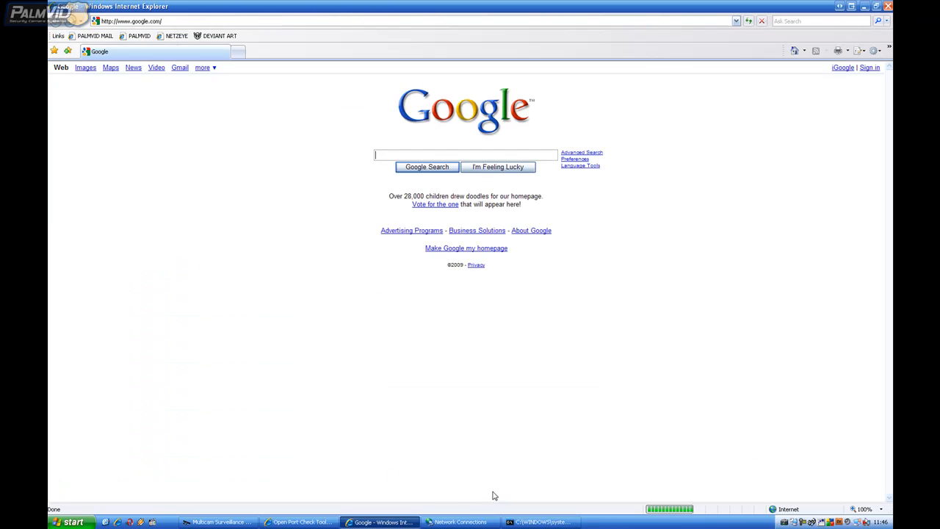
click(541, 522)
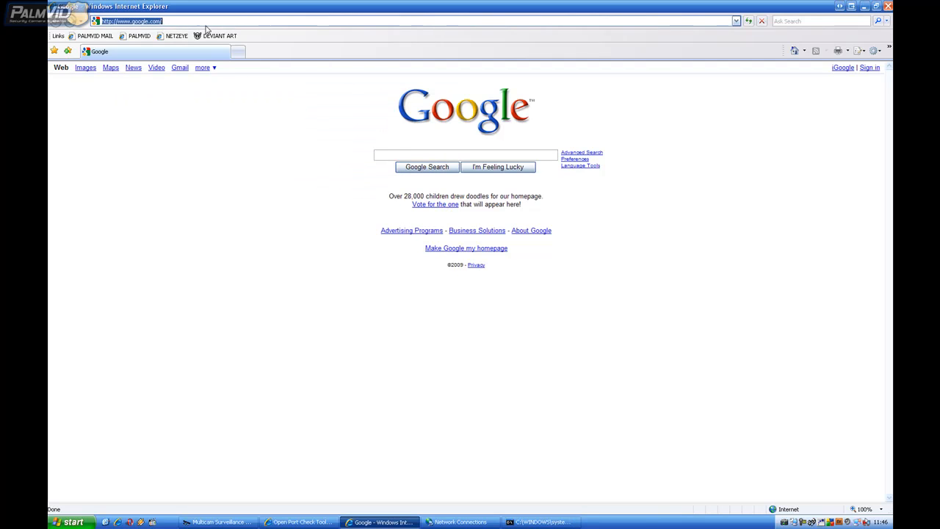
text(192.1)
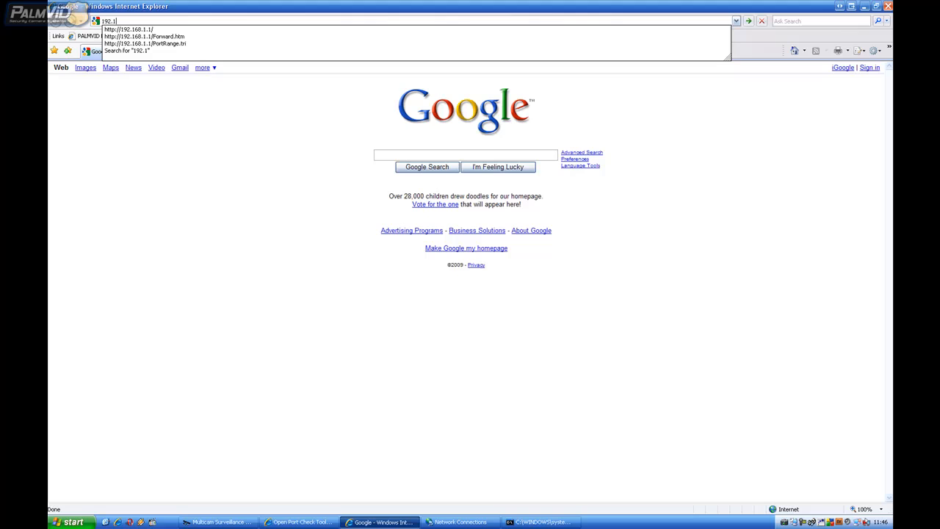
text(92.168.1.1/)
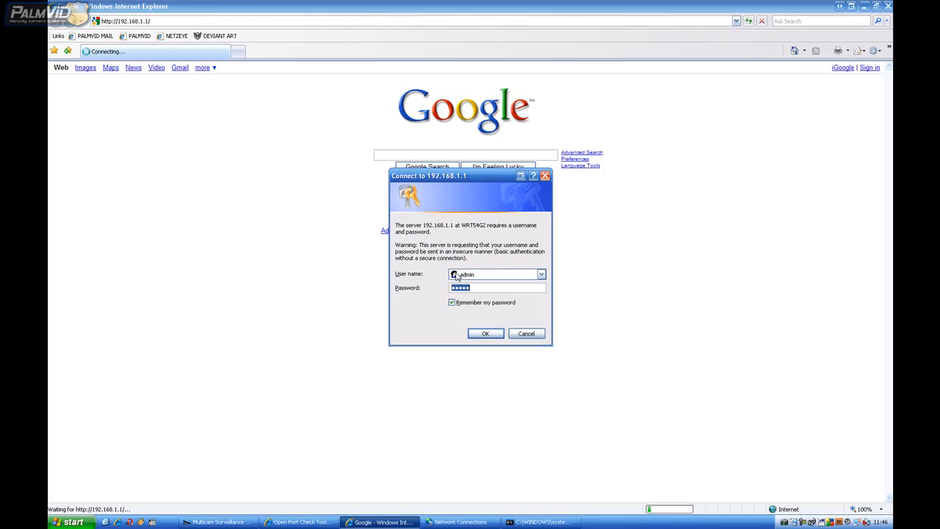
click(485, 333)
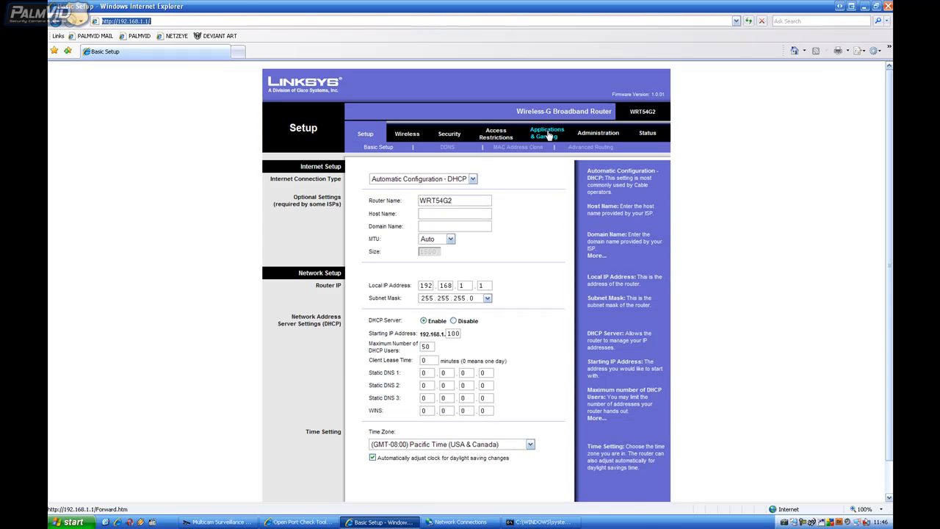
- Show the Port Range Forward page listing the geo1–geo5 entries forwarded to 192.168.1.111
click(547, 132)
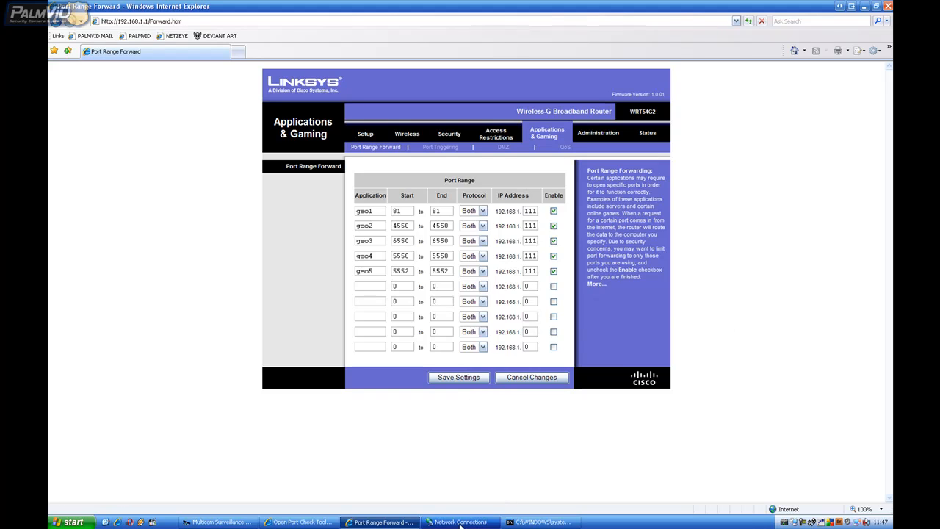
mouse_move(462, 522)
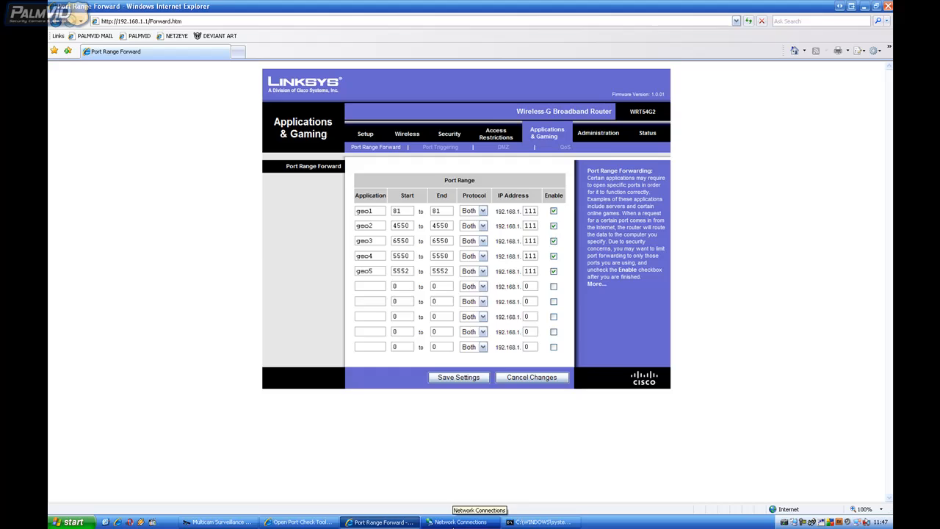
- In Local Area Connection Properties, open TCP/IP Properties and choose 'Use the following IP address'
right_click(353, 279)
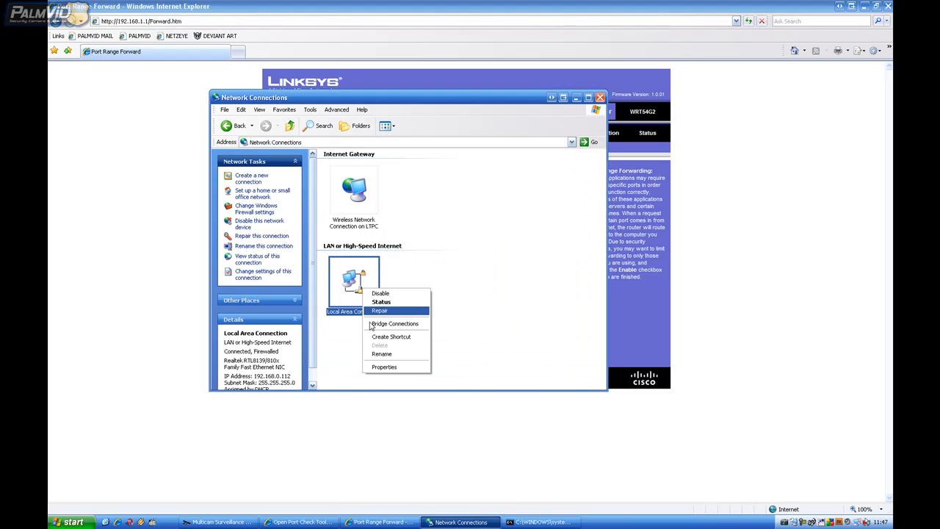
click(385, 368)
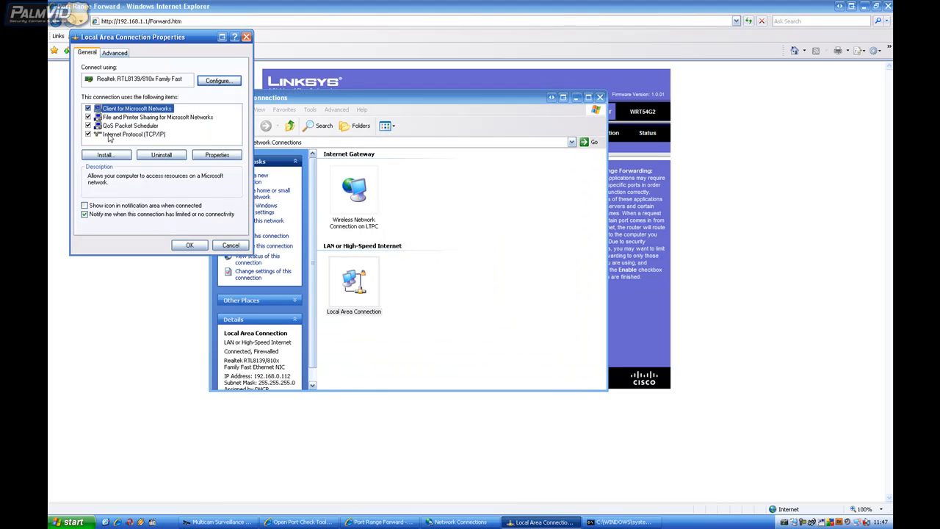
click(133, 135)
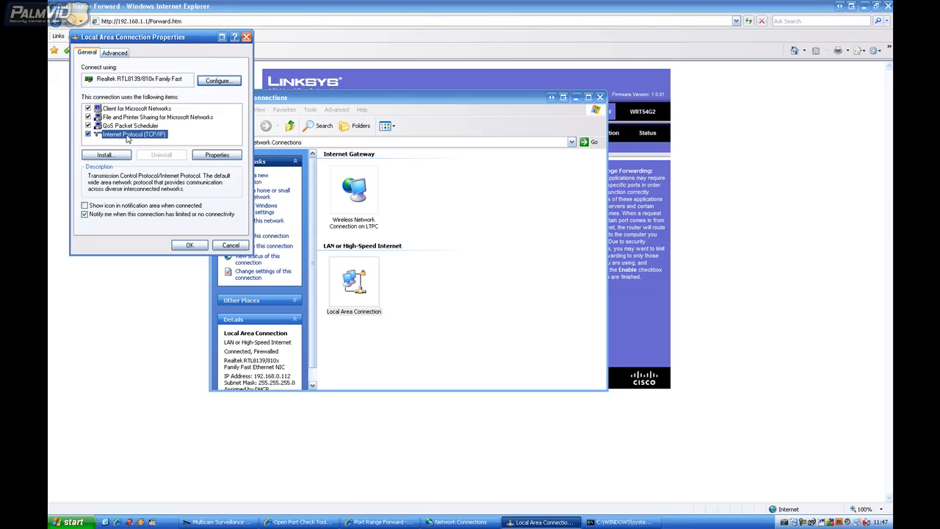
click(216, 155)
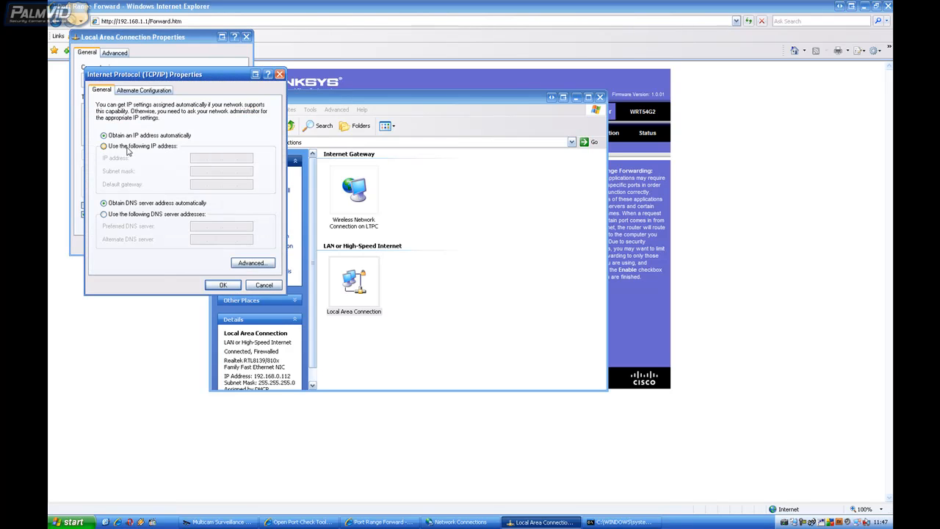
click(103, 146)
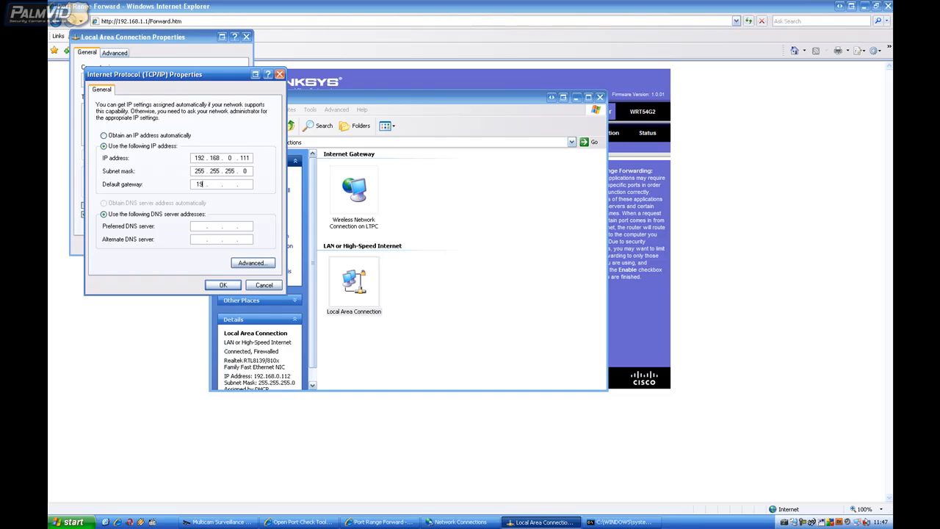
- Enter IP 192.168.0.111, mask 255.255.255.0, gateway and DNS 192.168.0.1, and save
text(192.168.0.)
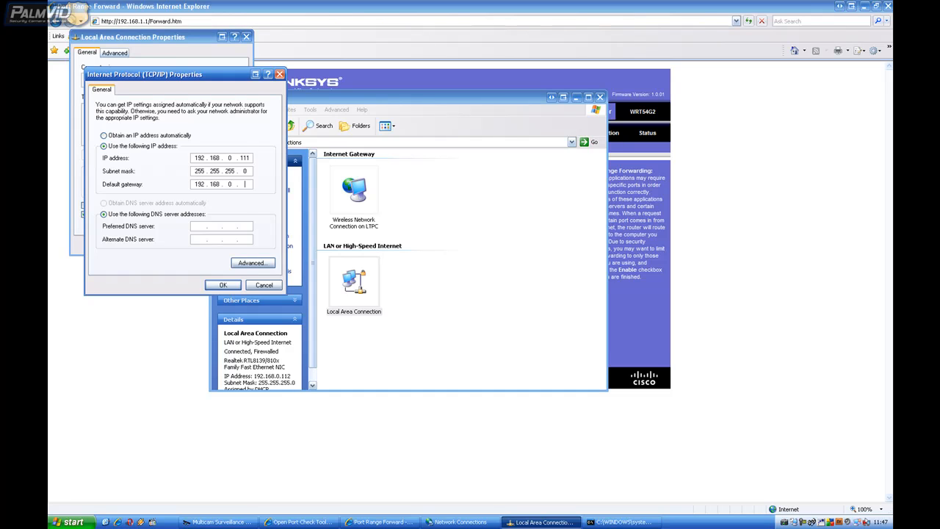
text(1)
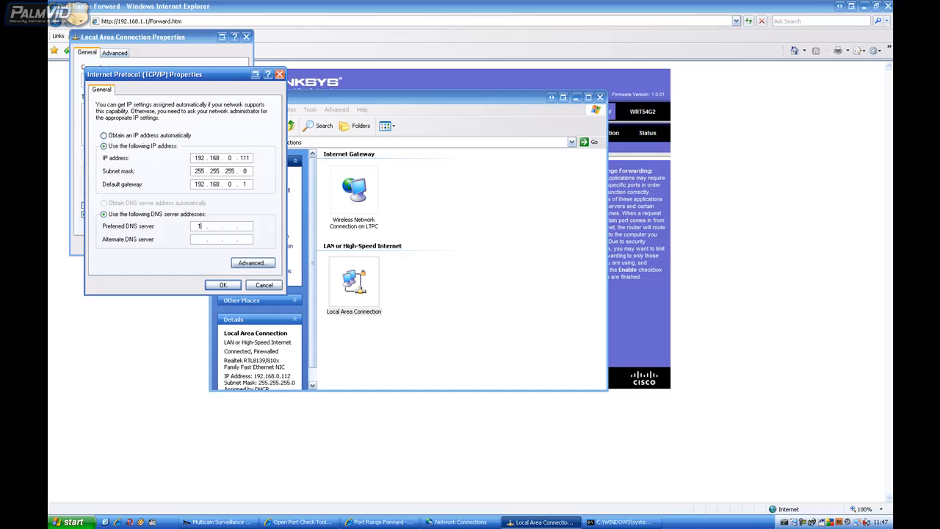
text(192.168.0)
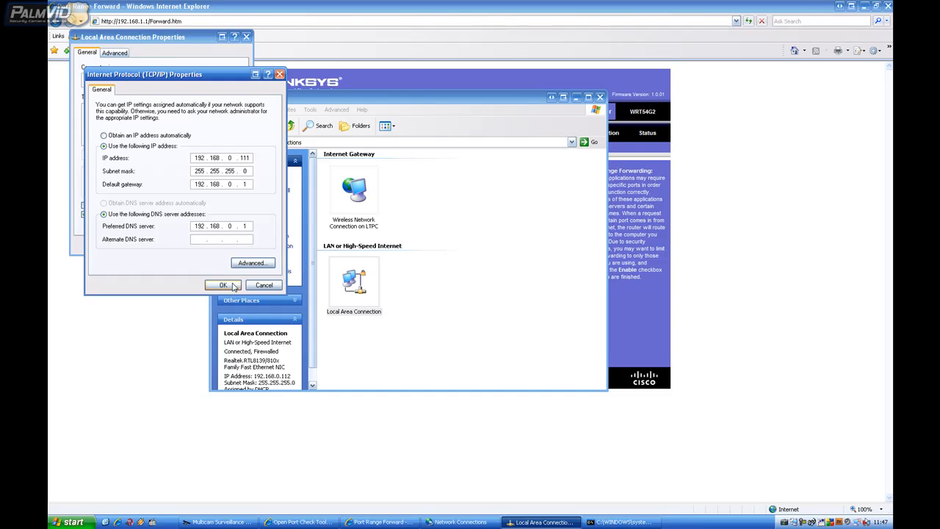
click(223, 285)
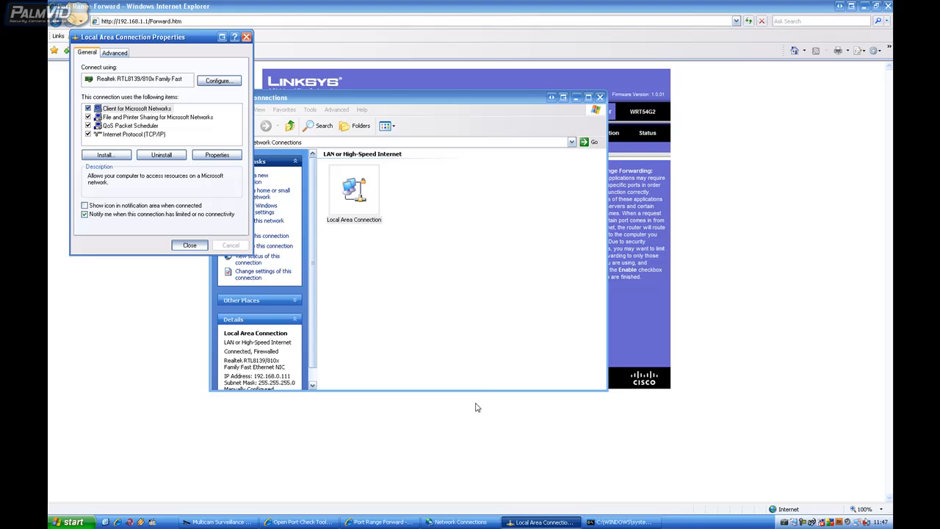
click(190, 244)
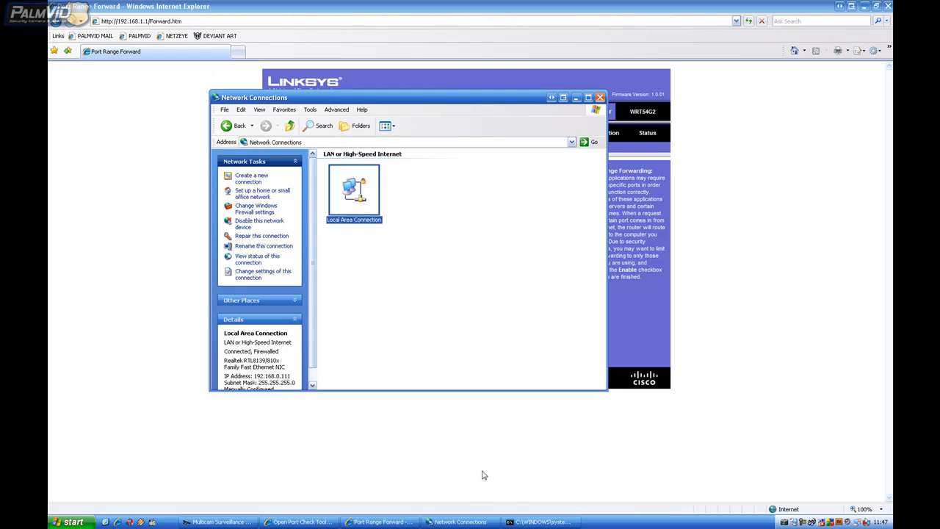
- Run ipconfig to confirm IP 192.168.0.111, then head to canyouseeme.org in the browser
click(540, 521)
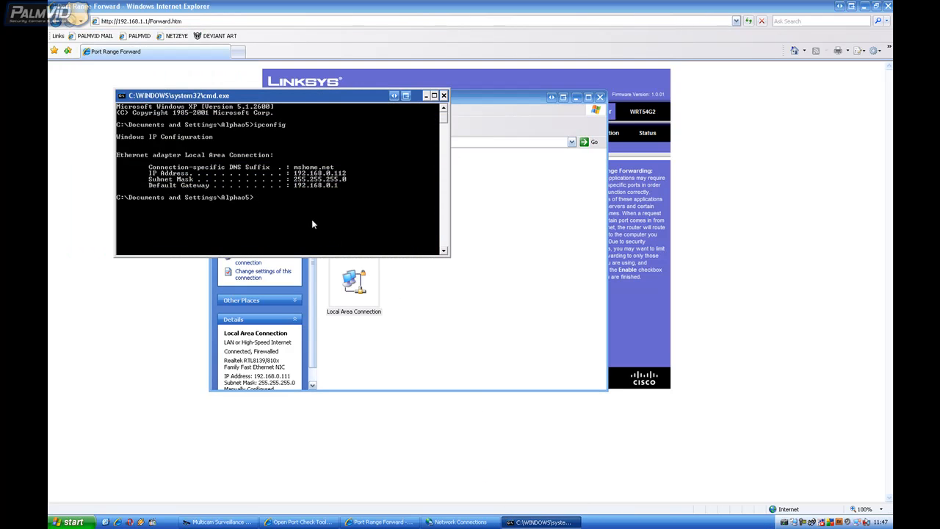
text(ipconfig)
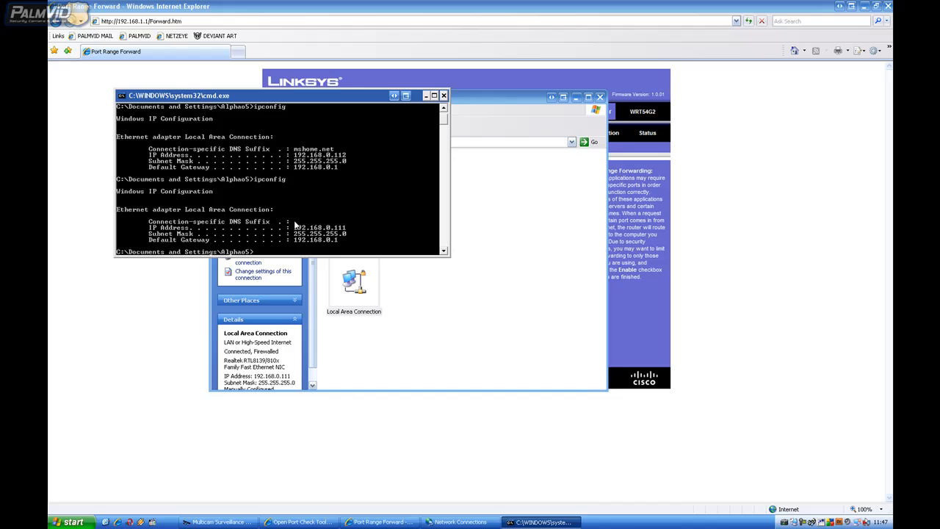
mouse_move(453, 47)
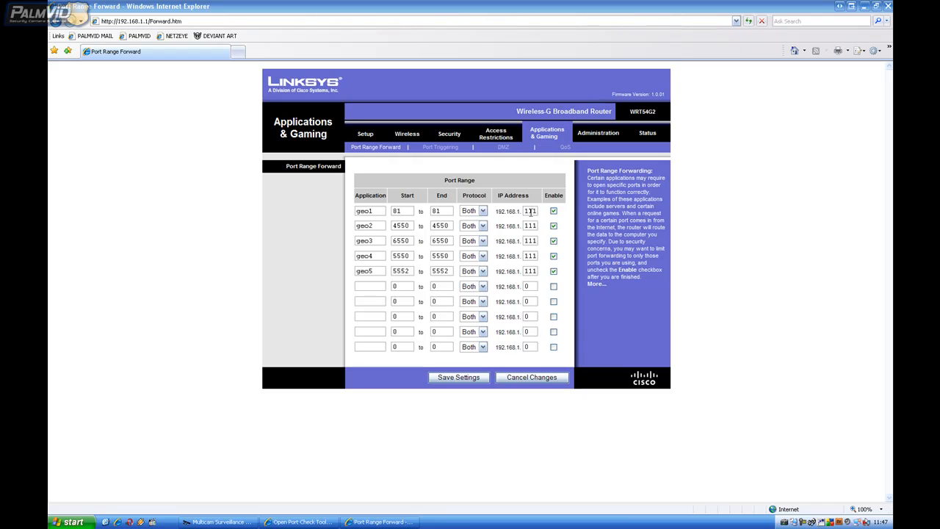
click(139, 20)
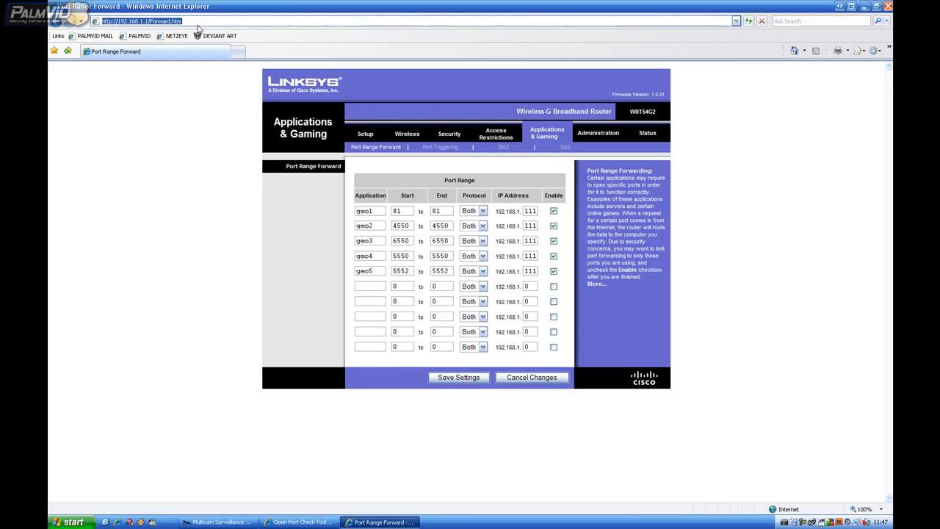
text(canyouseeme.org/)
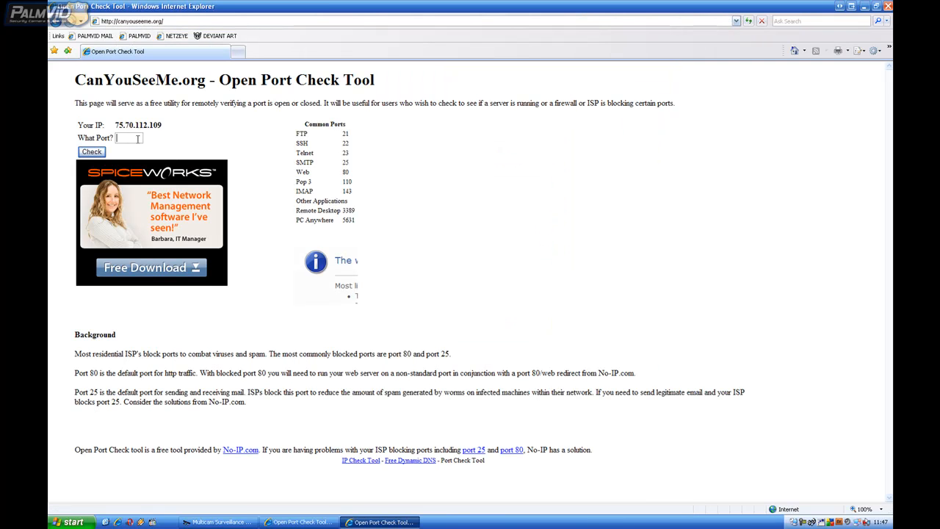
- Check that ports 81 and 4550 are open from the internet on CanYouSeeMe.org
text(81)
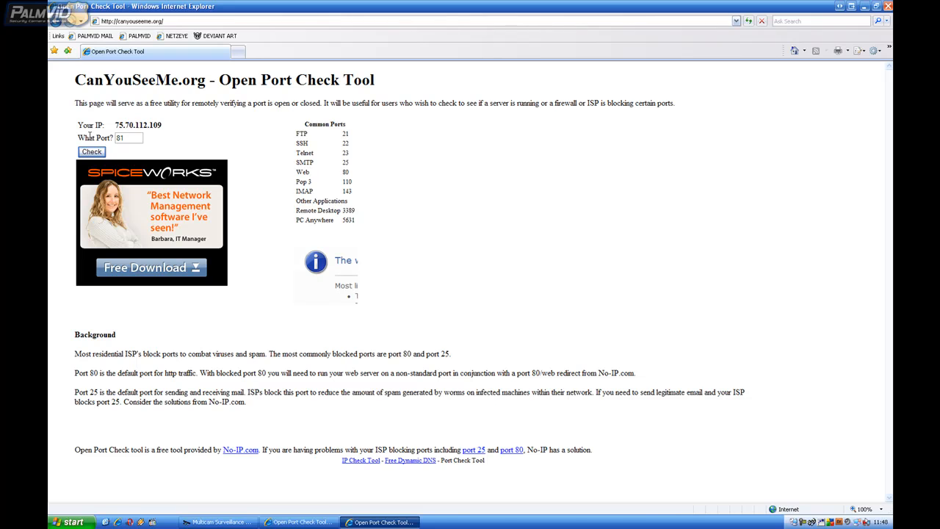
click(91, 152)
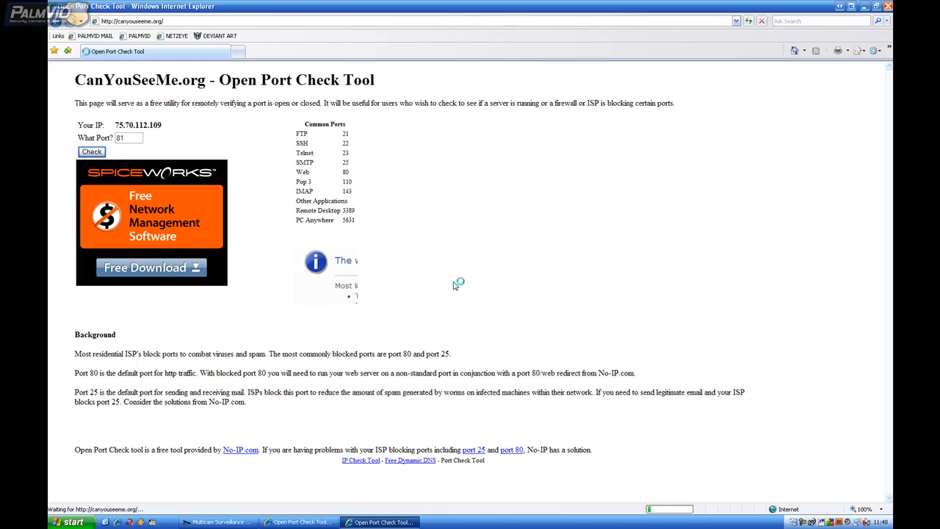
mouse_move(473, 270)
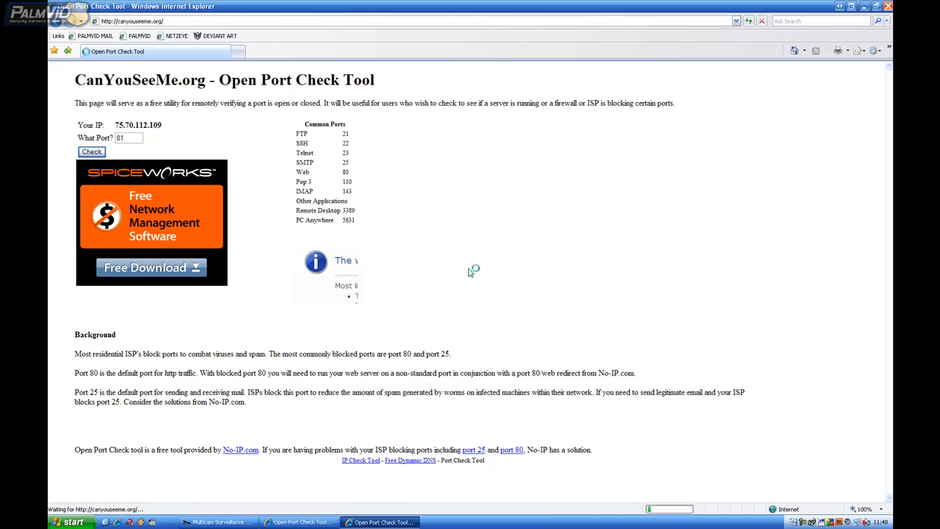
click(92, 151)
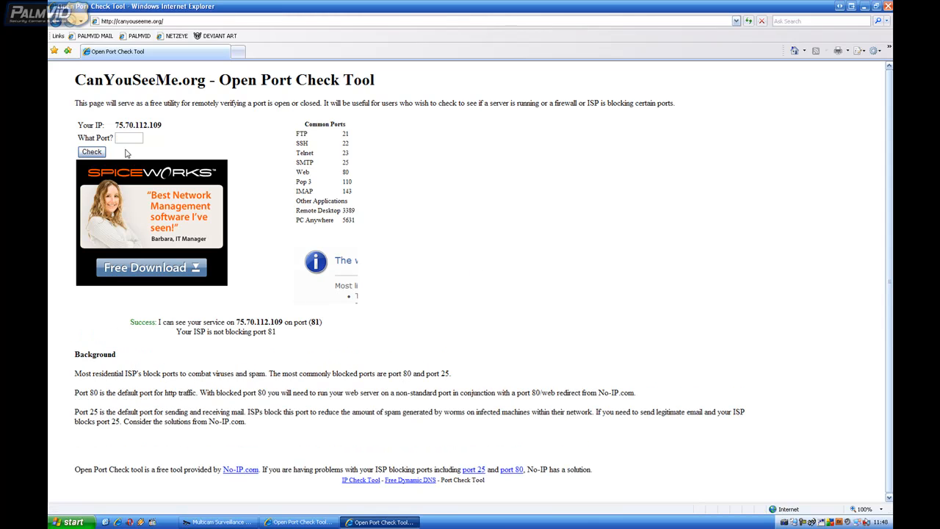
text(4590)
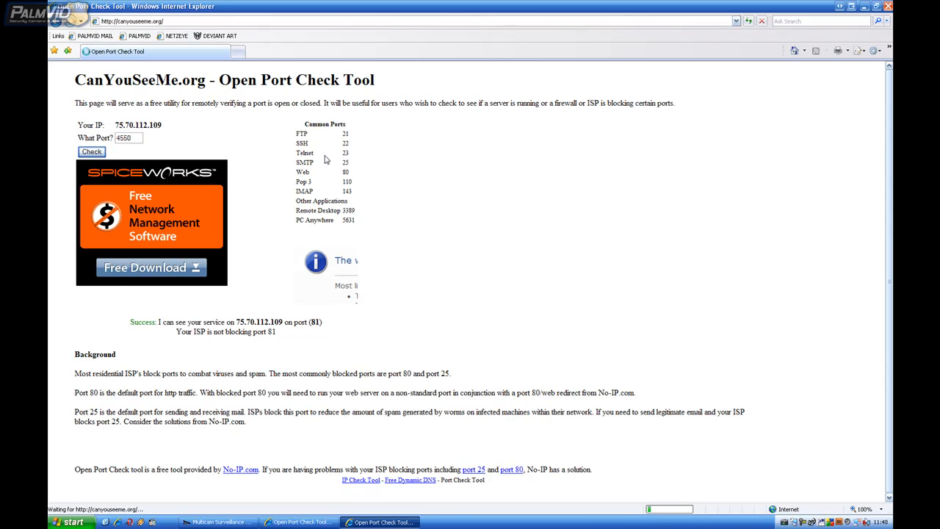
click(91, 152)
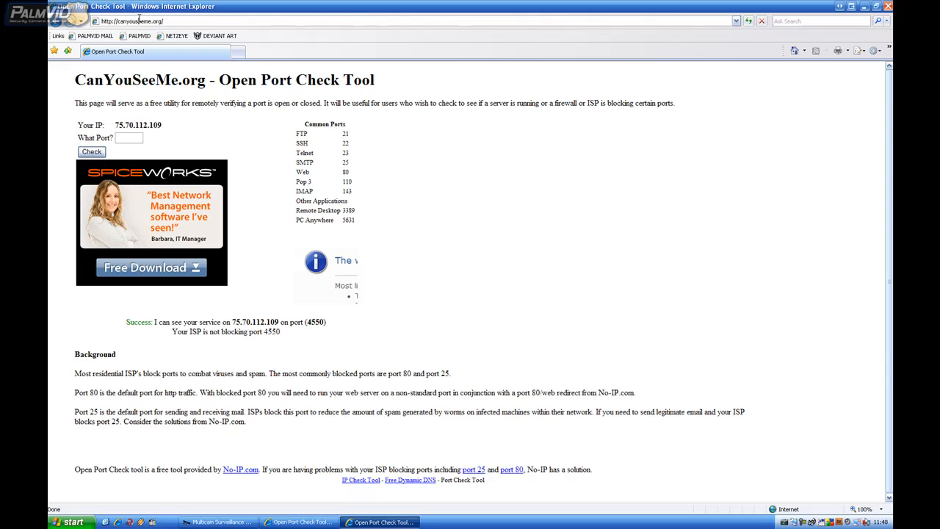
click(140, 20)
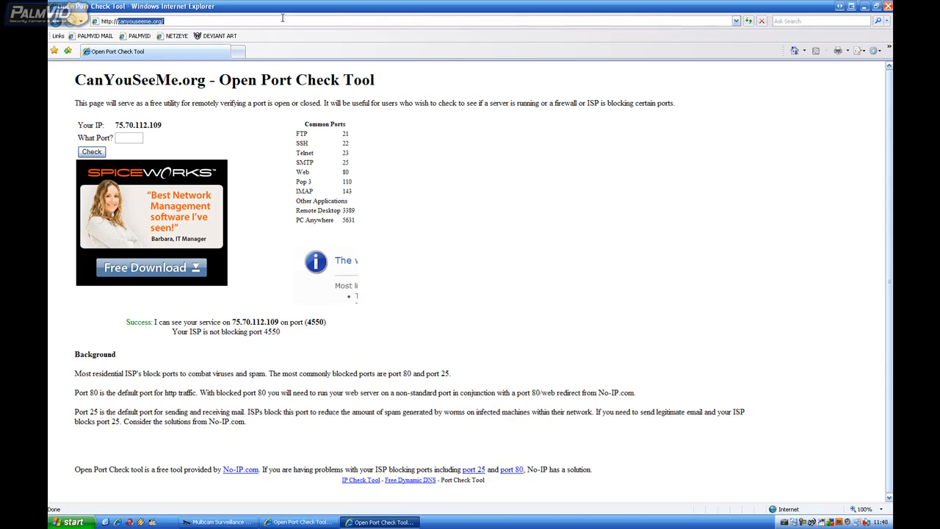
text(http://palmviddemo3)
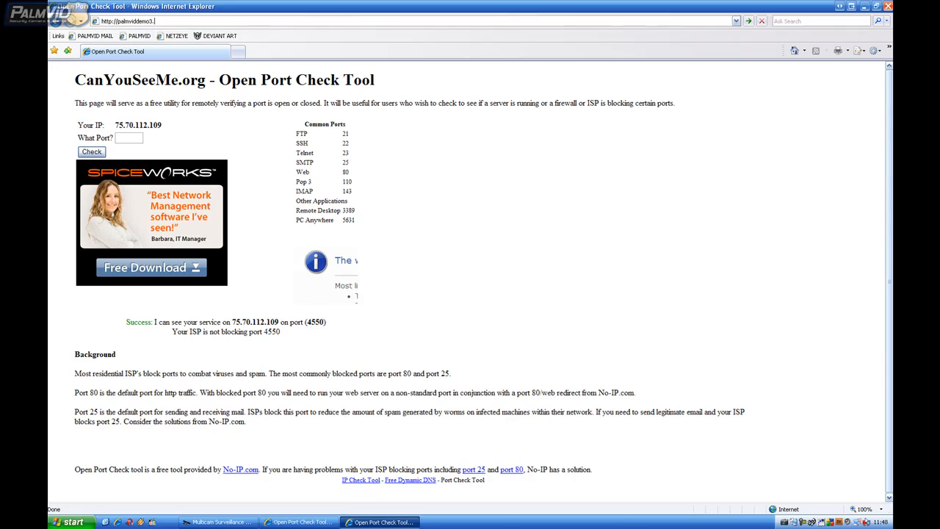
- Complete the dpmap.com dynamic DNS address to load the GeoVision Webcam Login page
text(.dpmap.com:81/)
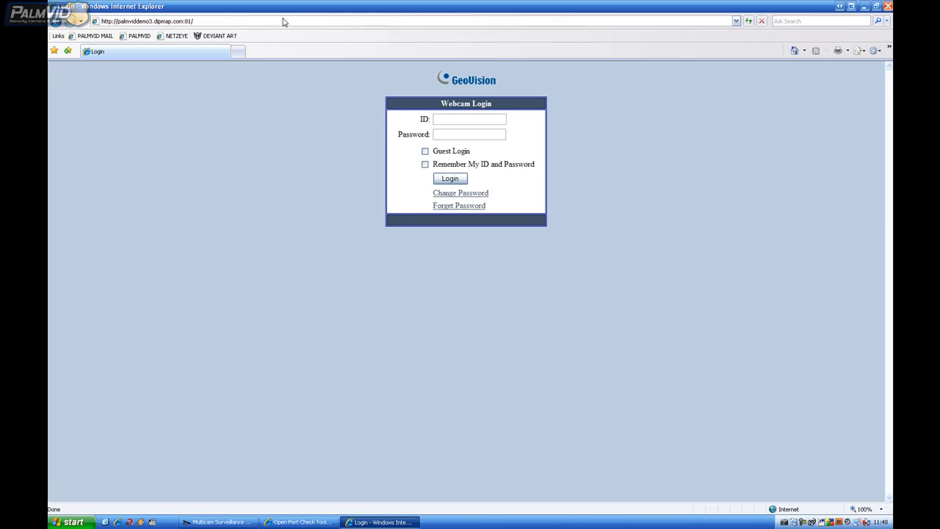
mouse_move(646, 216)
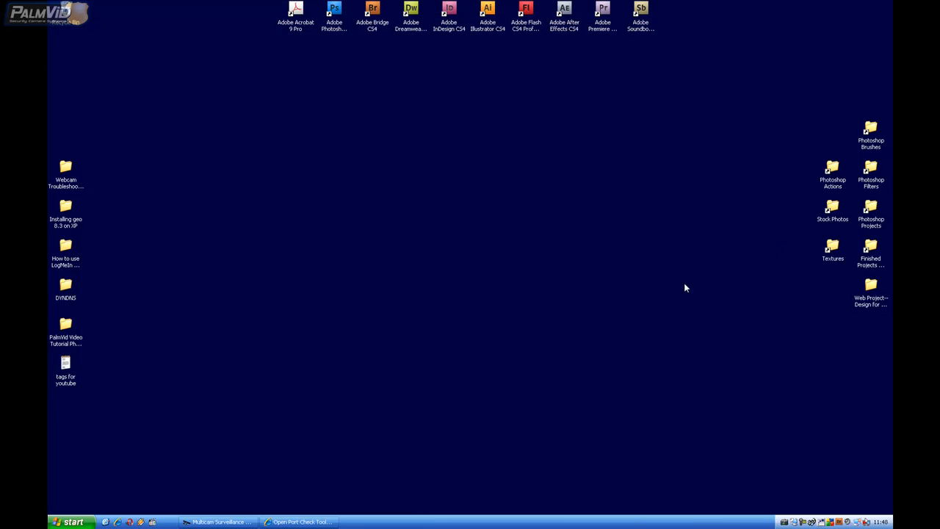
mouse_move(620, 331)
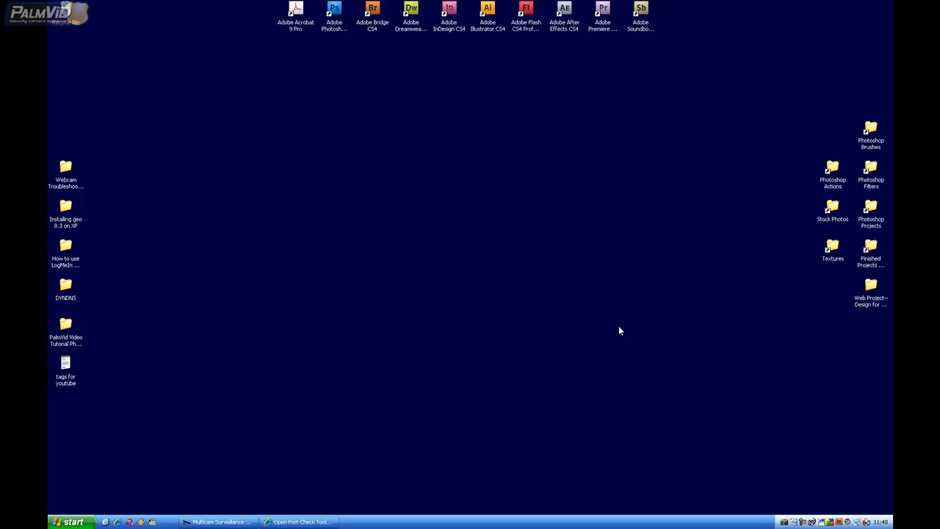